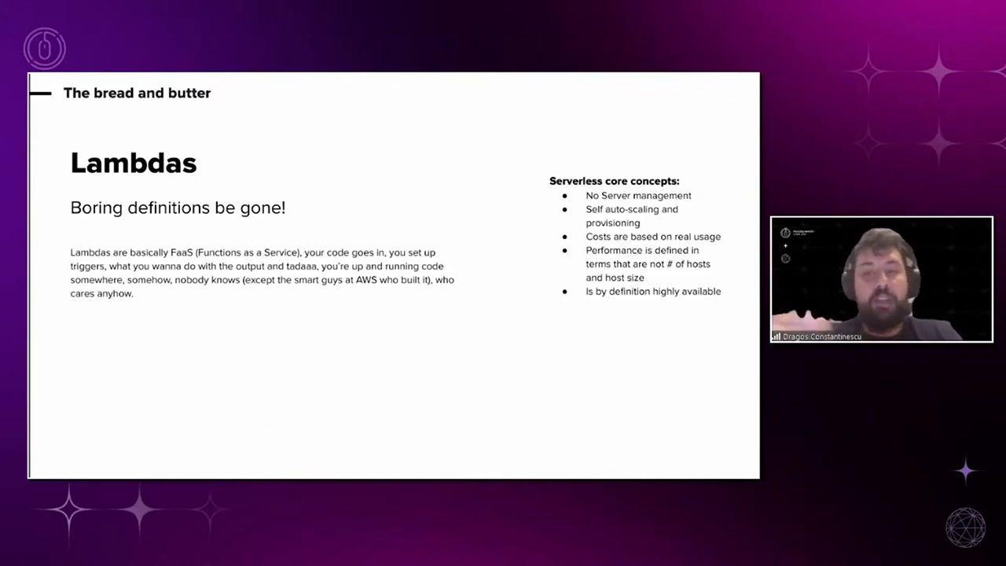
- Advance the slides from the Lambdas overview to the Finite State Machine slide
key(Right)
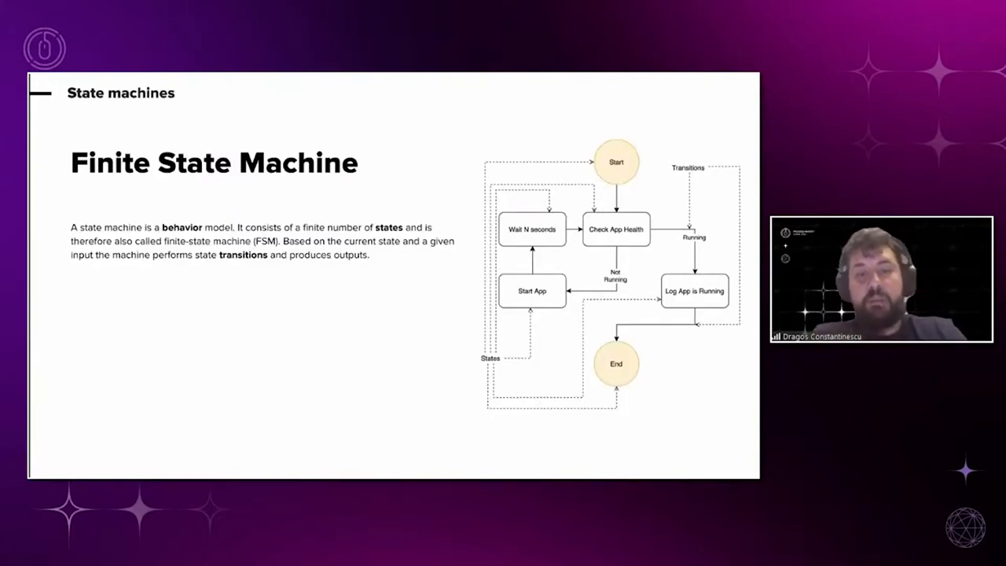
key(Right)
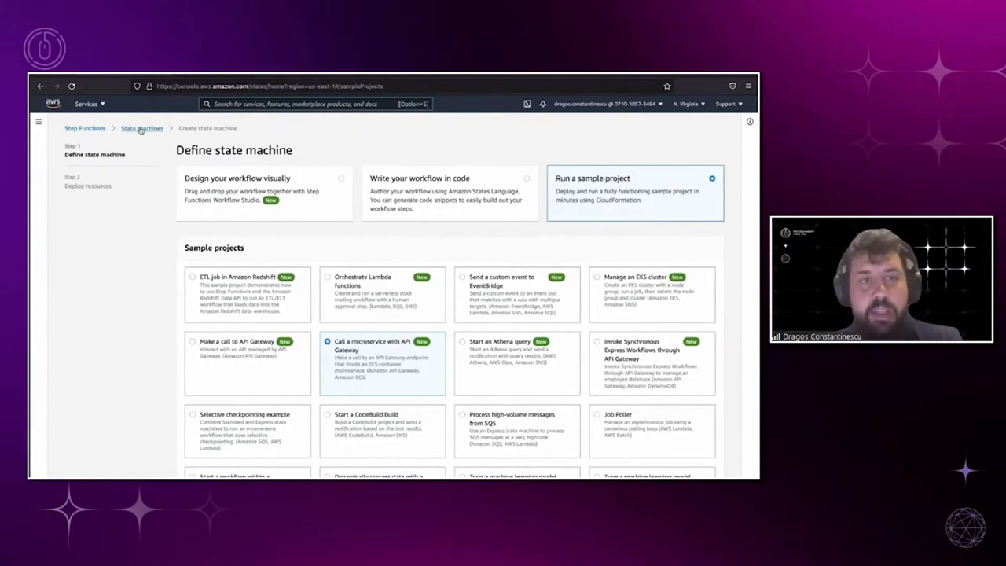
- Choose Run a sample project and scroll to the sample's read-only Definition panel
click(141, 128)
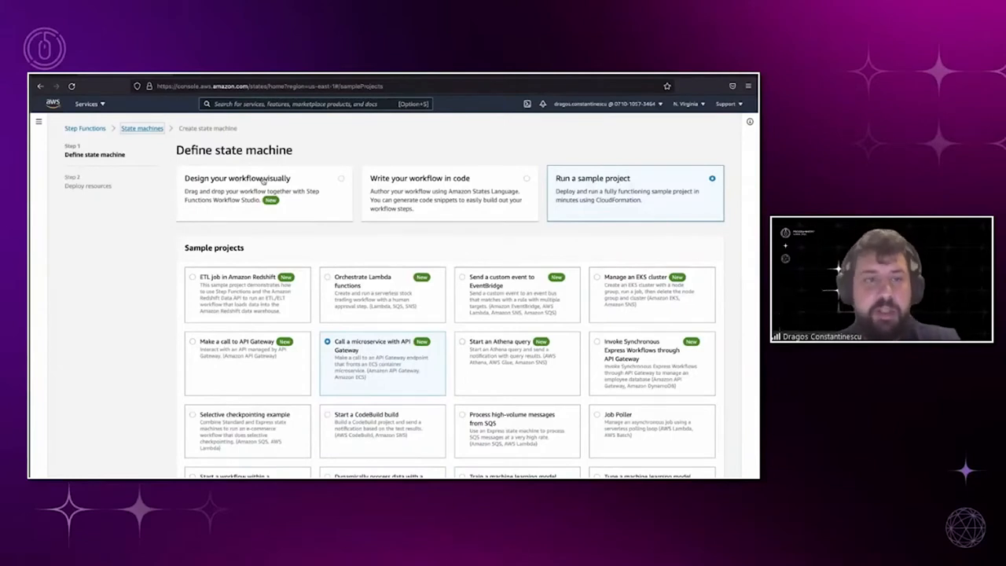
click(263, 189)
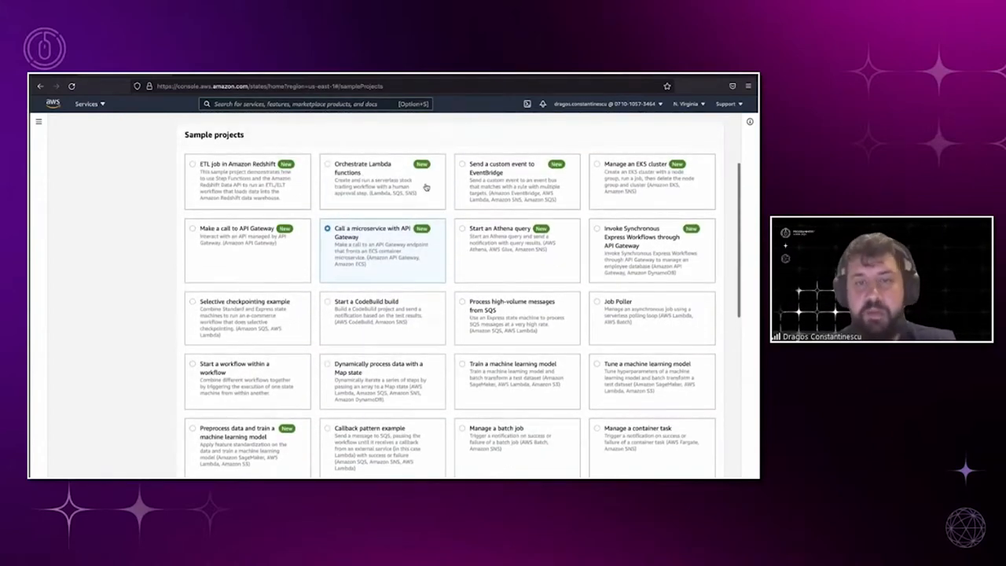
scroll(down, 3)
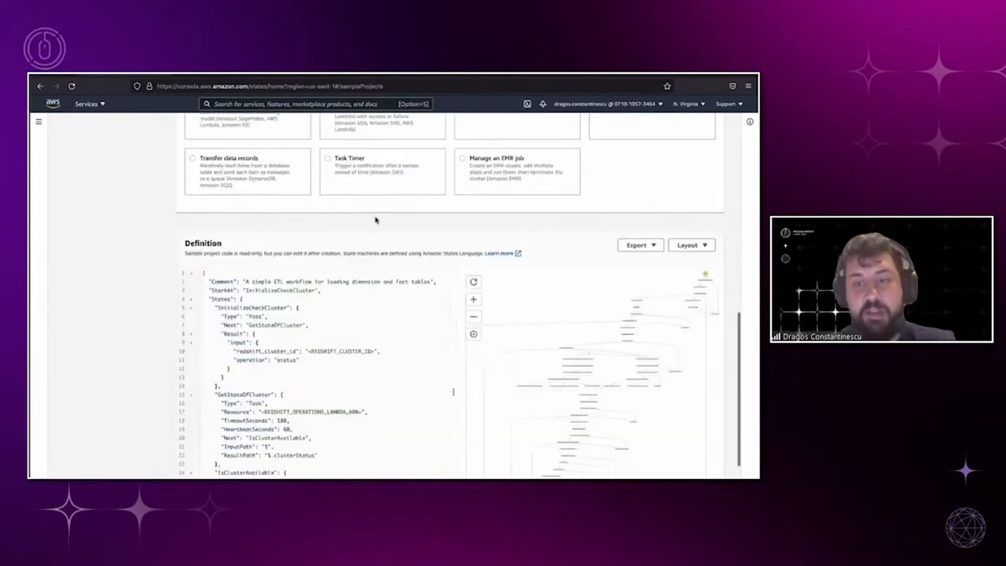
scroll(down, 3)
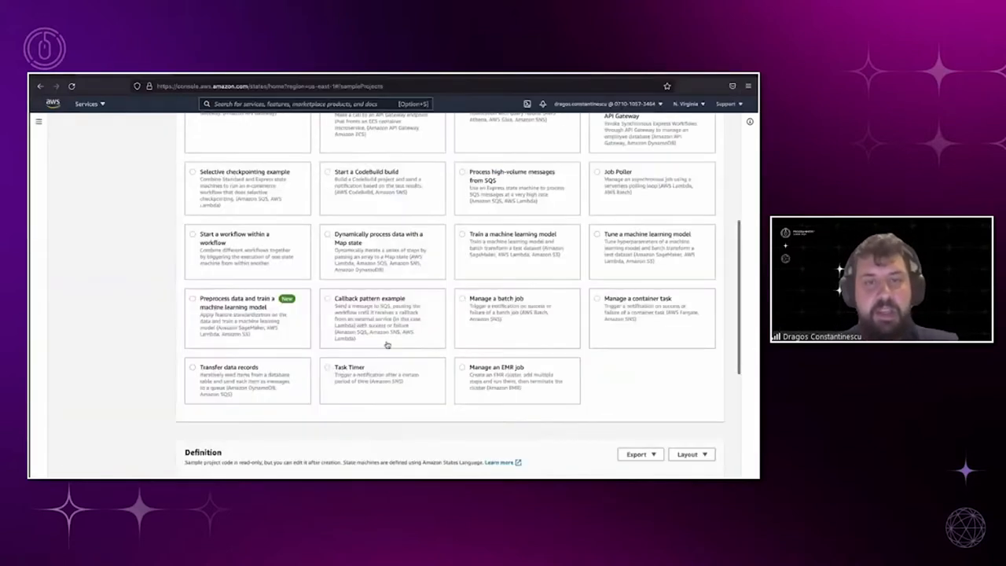
- Scroll to the Calling APIGW HTTP Endpoint definition code and its Start-to-End graph
scroll(down, 3)
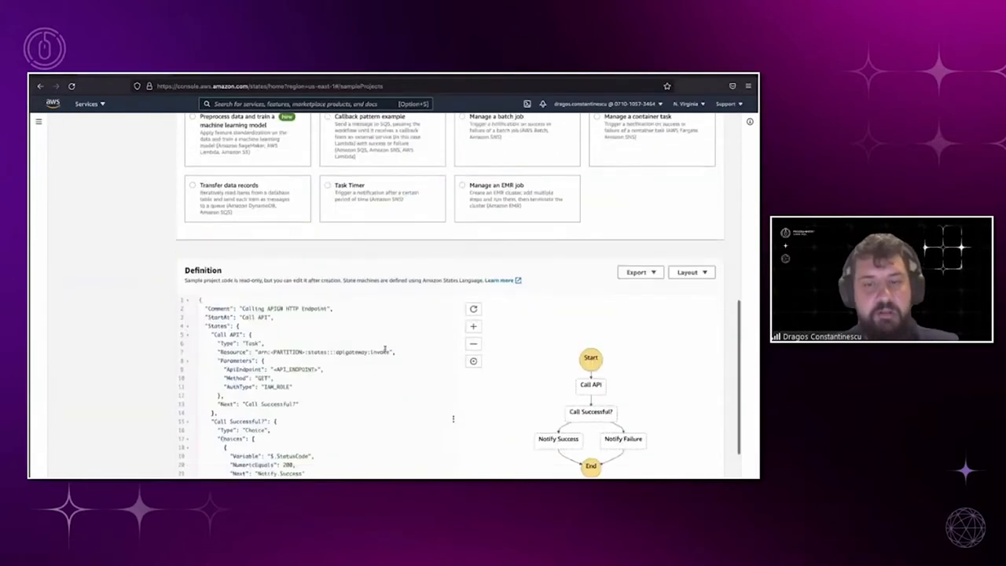
scroll(down, 3)
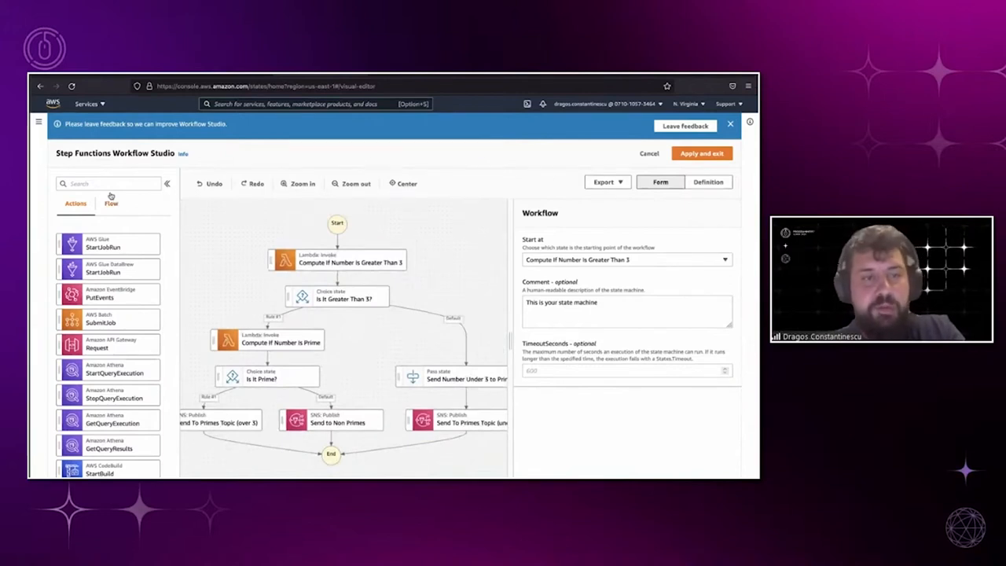
mouse_move(246, 235)
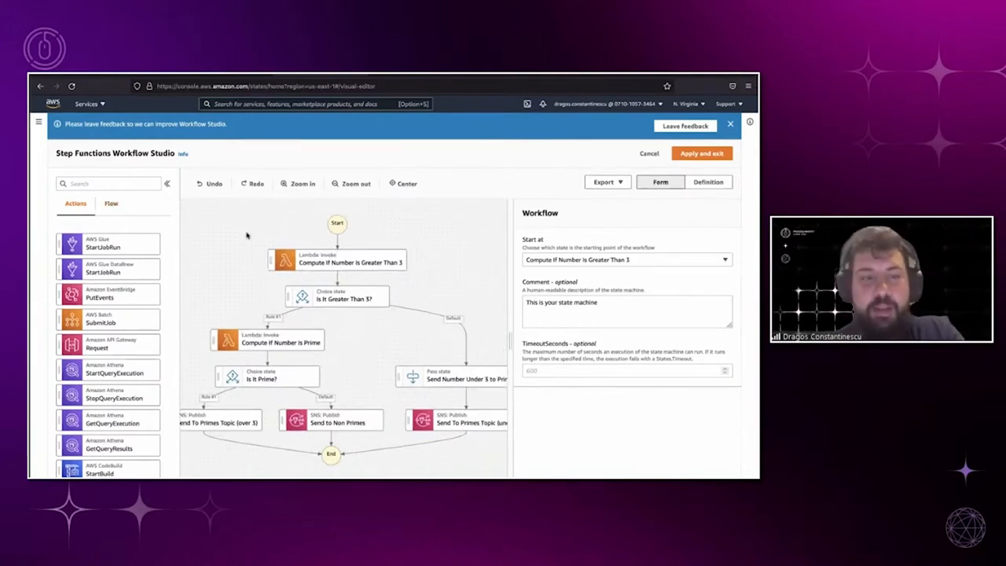
- Browse the Workflow Studio Actions list, then show Flow states like Choice, Parallel, Map, Wait
scroll(down, 3)
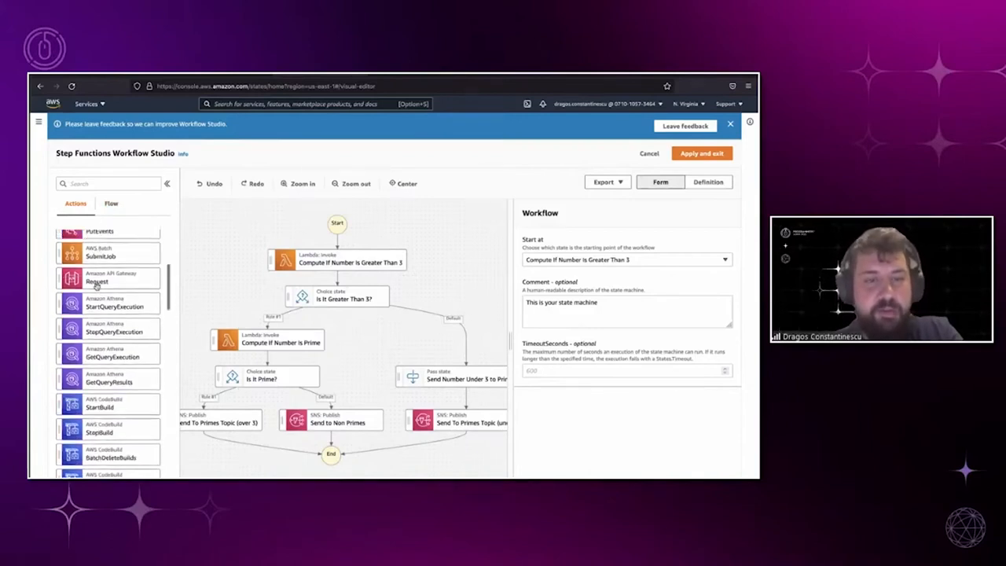
scroll(down, 3)
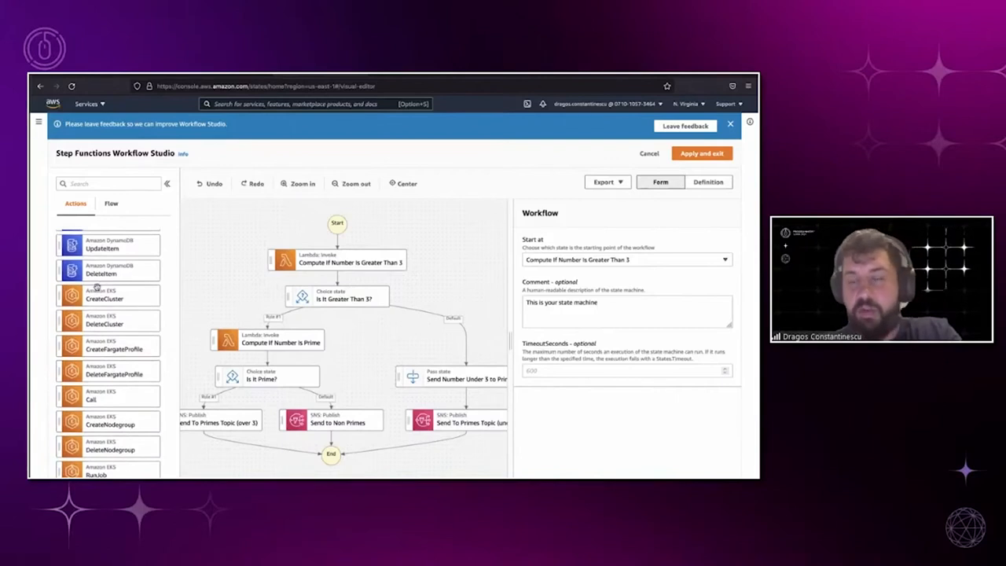
click(111, 203)
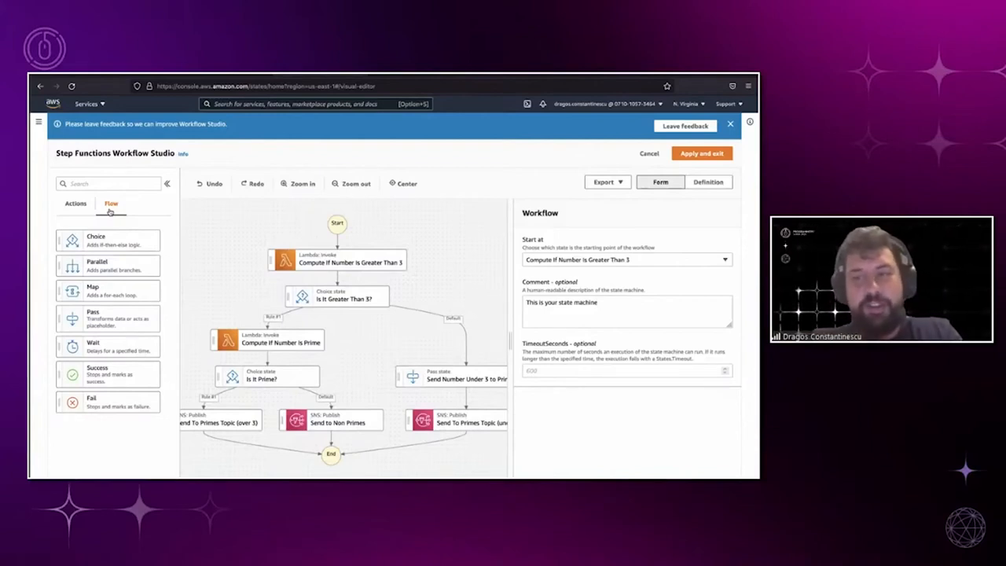
mouse_move(238, 228)
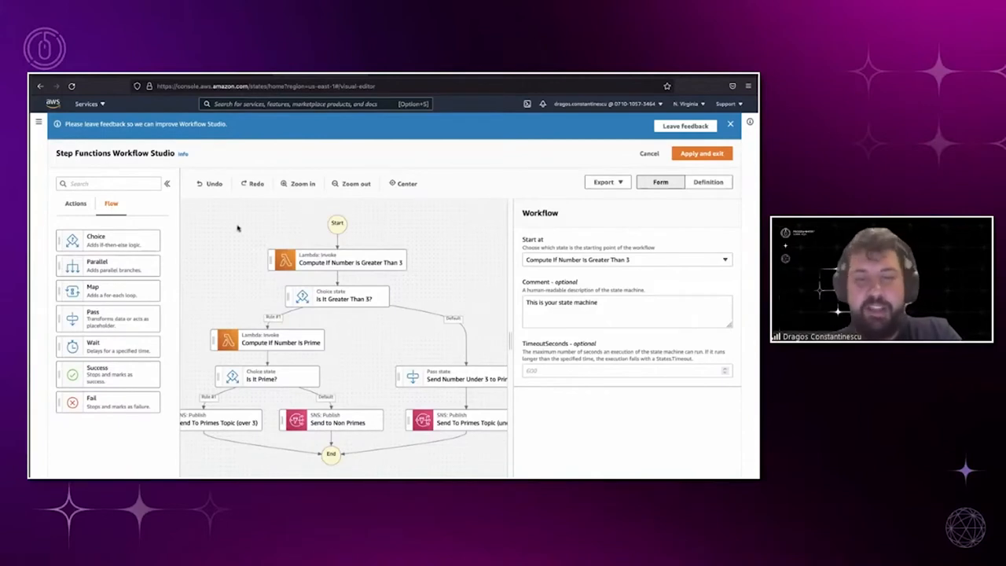
- Inspect the Greater Than 3 step and choice, then the Compute If Number Is Prime configuration
click(350, 261)
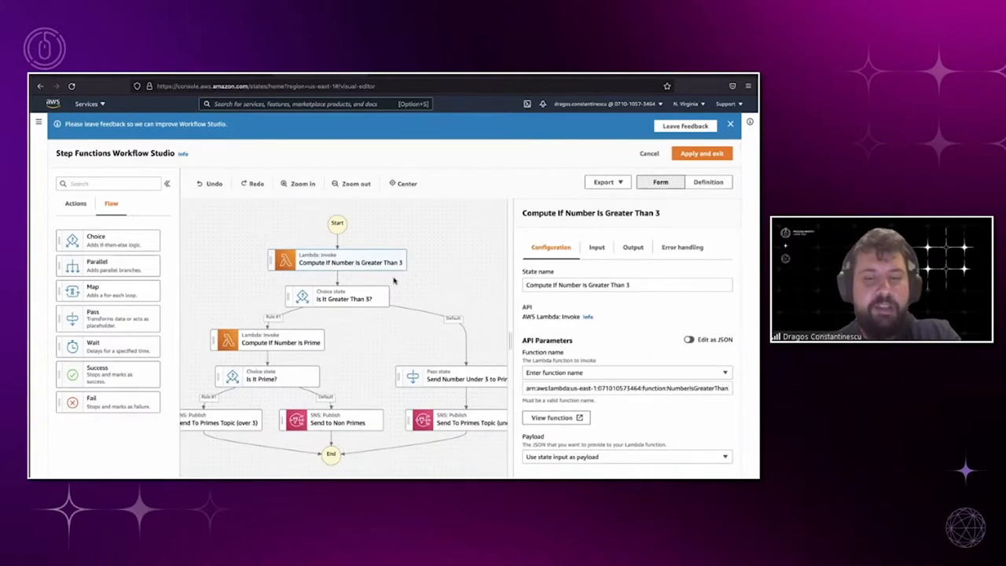
click(336, 297)
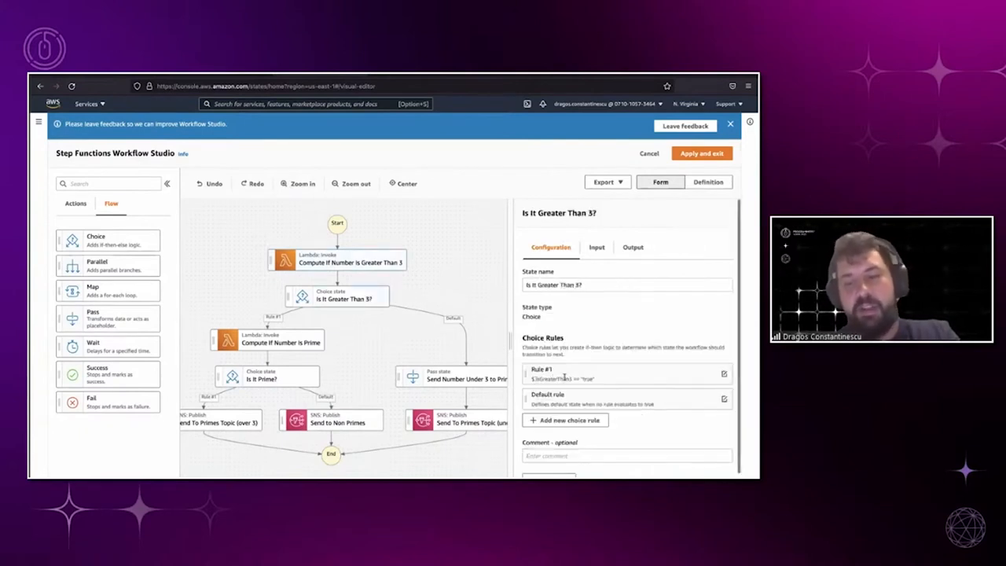
click(350, 261)
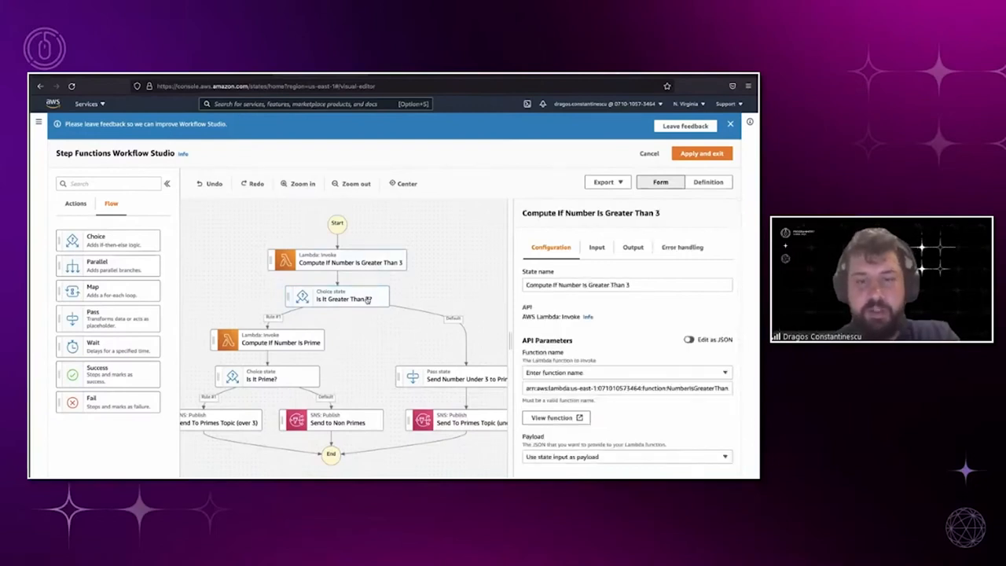
click(336, 297)
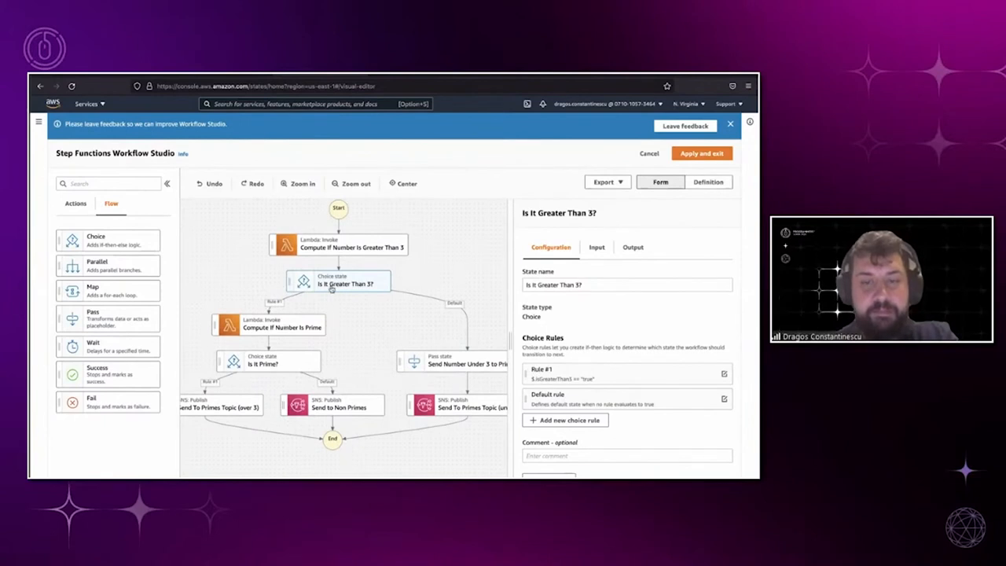
click(281, 326)
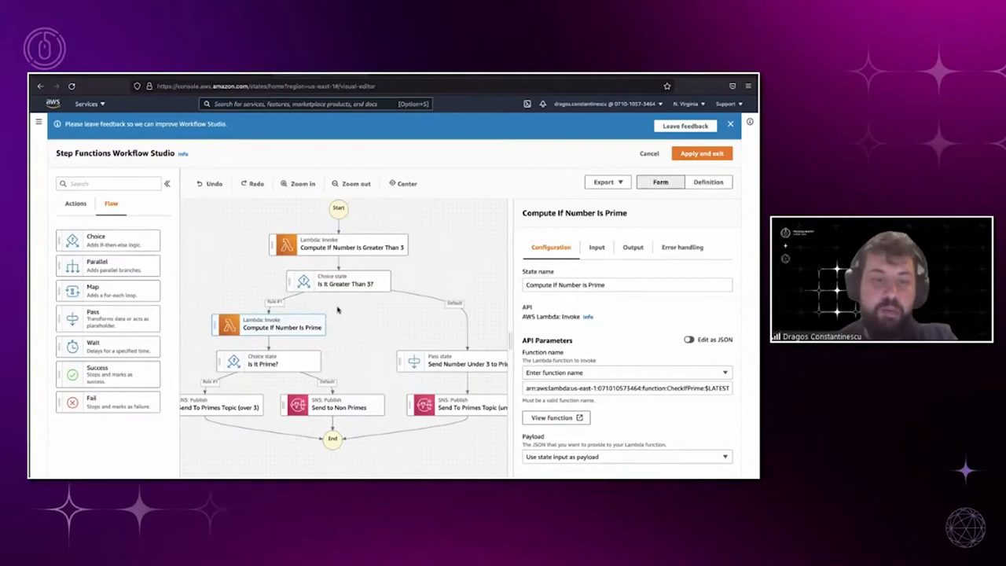
- Review Is It Prime? rules and the Primes, Non Primes and under-3 SNS publish steps
click(262, 363)
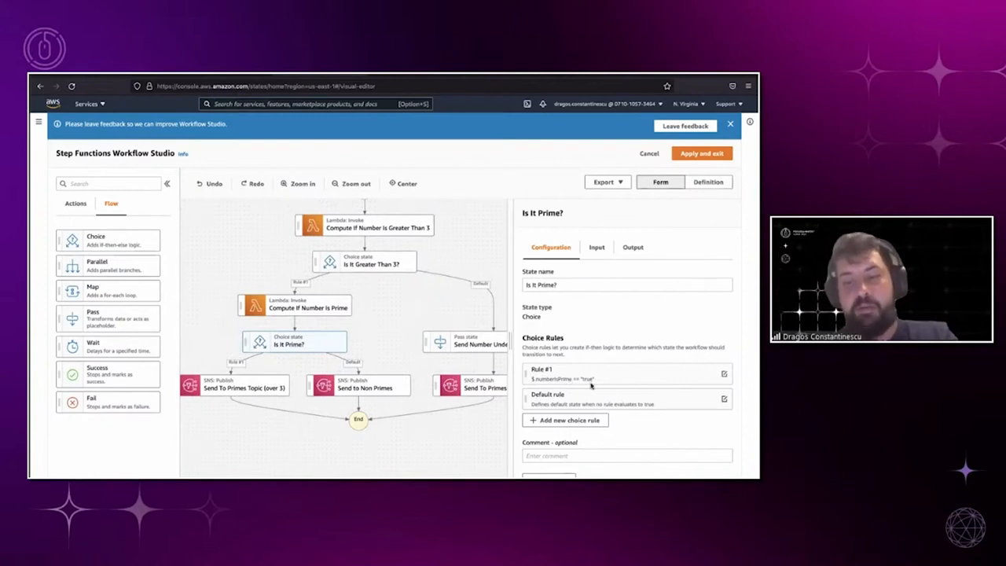
click(244, 385)
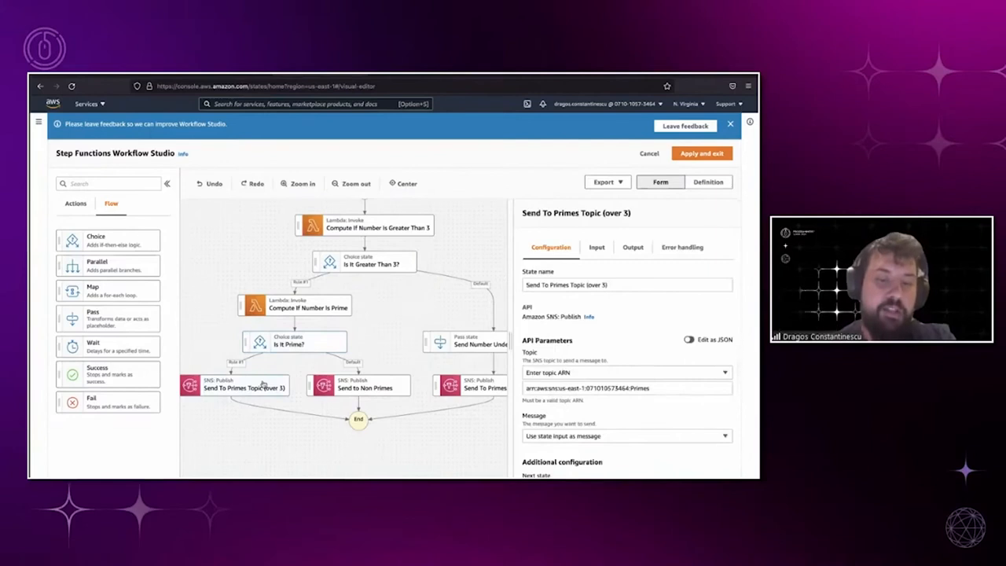
click(365, 385)
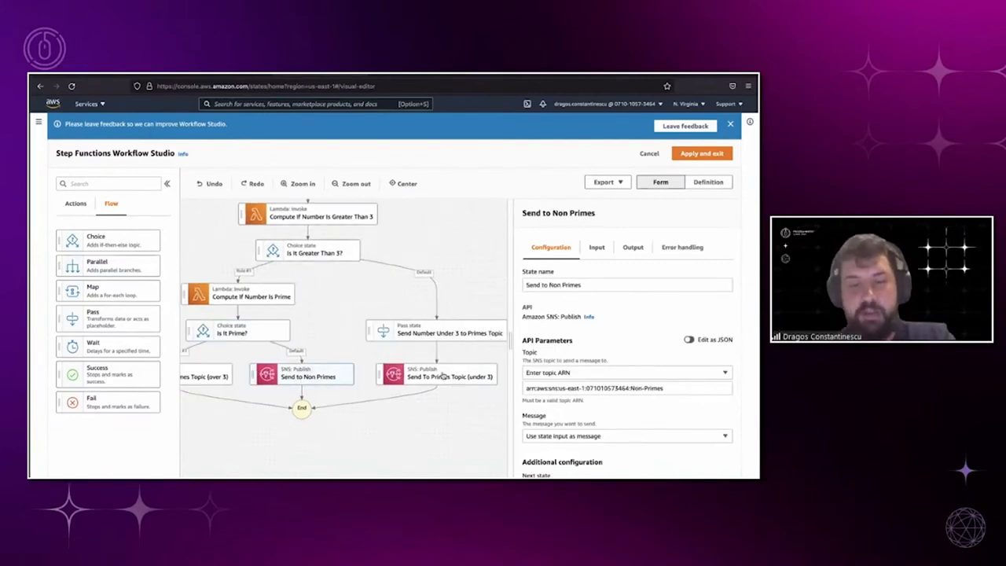
click(448, 371)
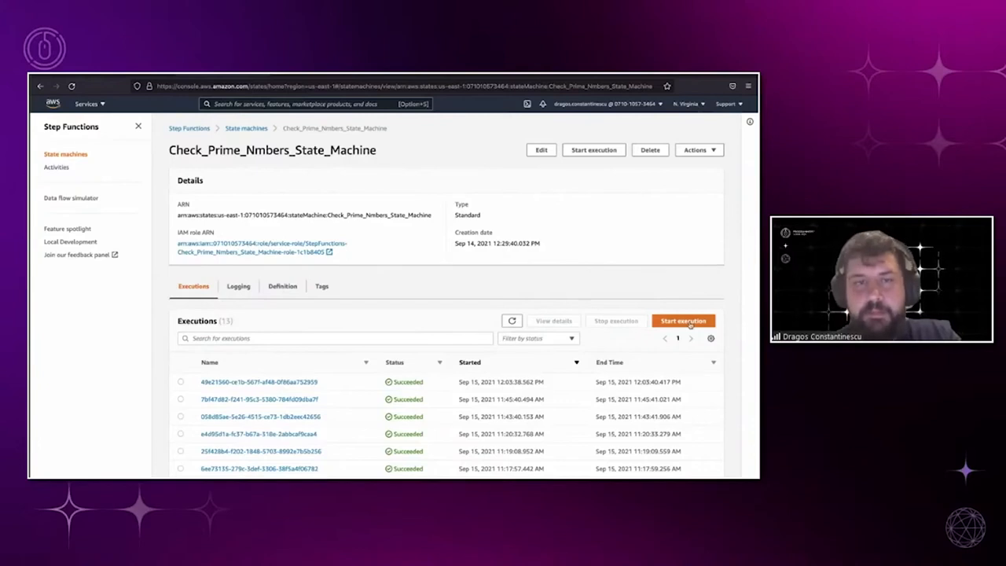
- Start a Check_Prime_Nmbers_State_Machine execution with input {"Number": 17}
click(682, 320)
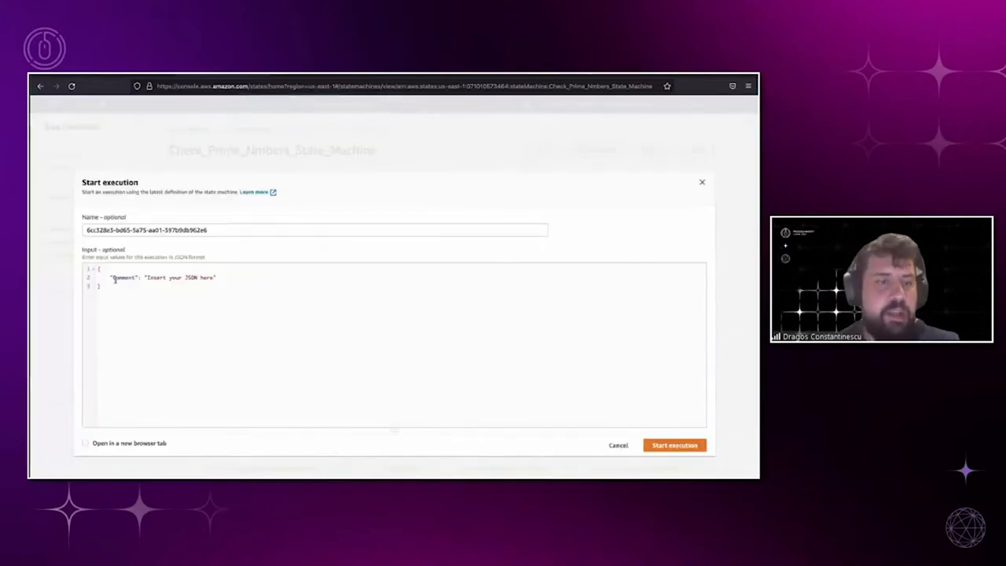
text("Number":)
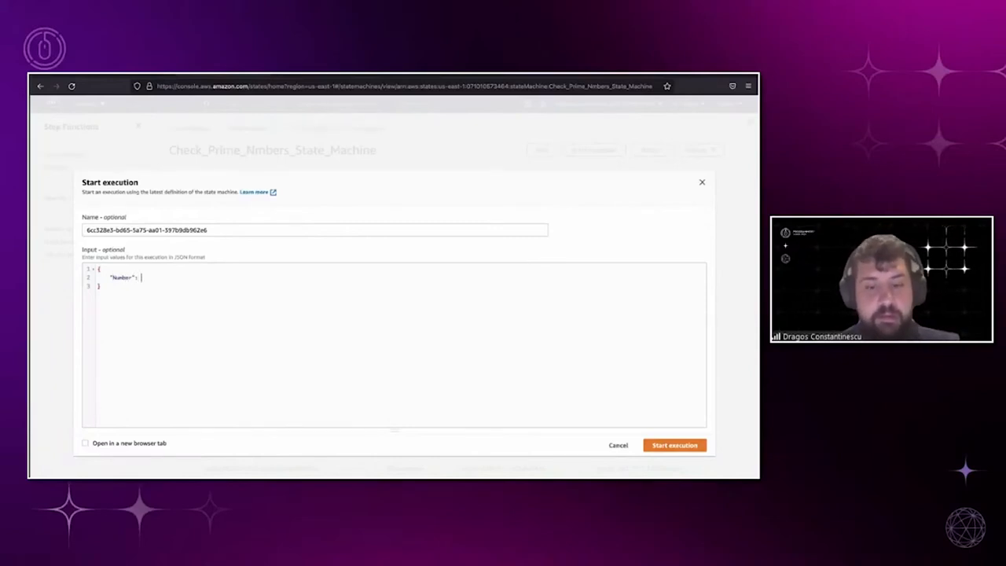
text(17)
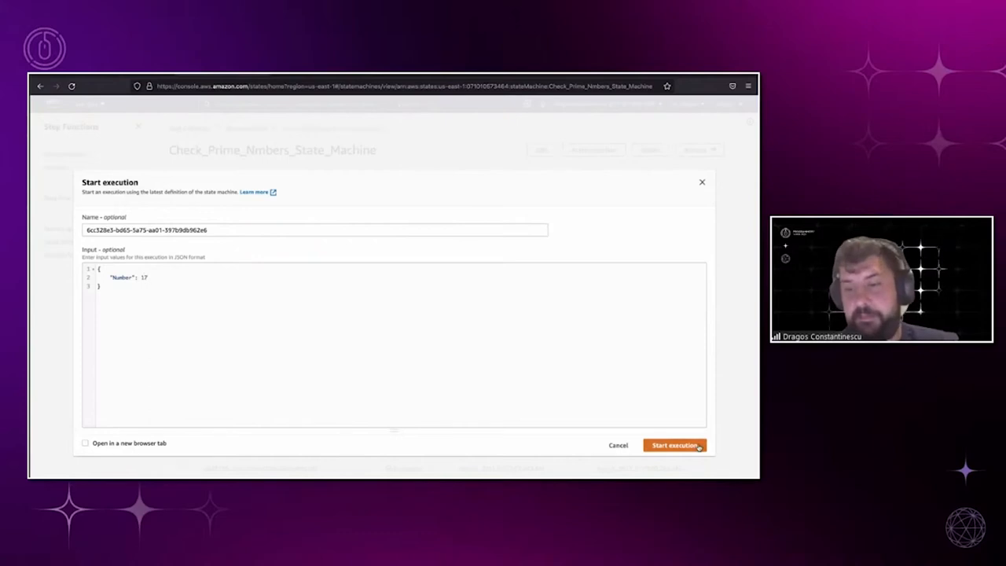
click(674, 444)
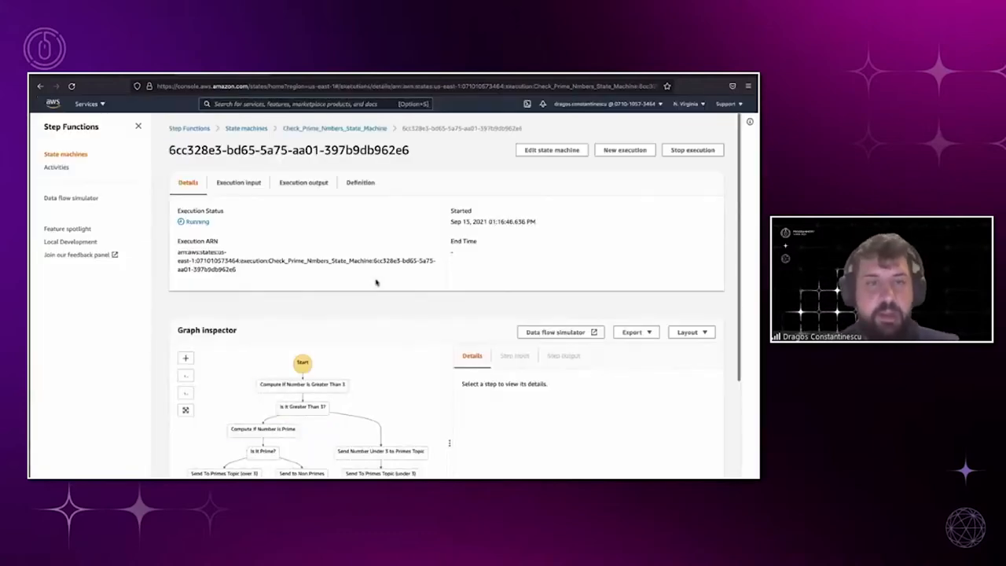
- In Graph inspector, view Compute If Number Is Greater Than 3's step input and output
scroll(down, 3)
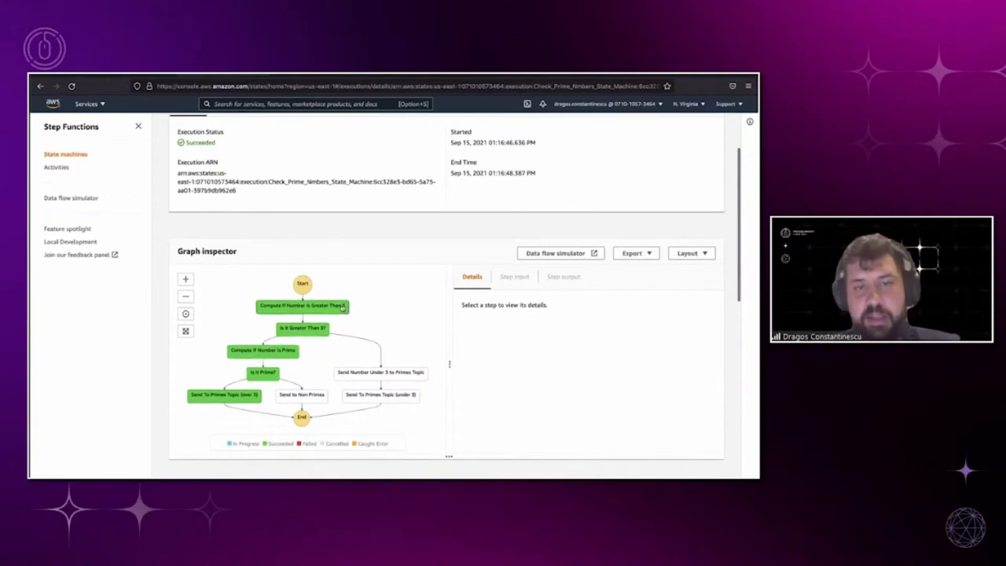
click(302, 306)
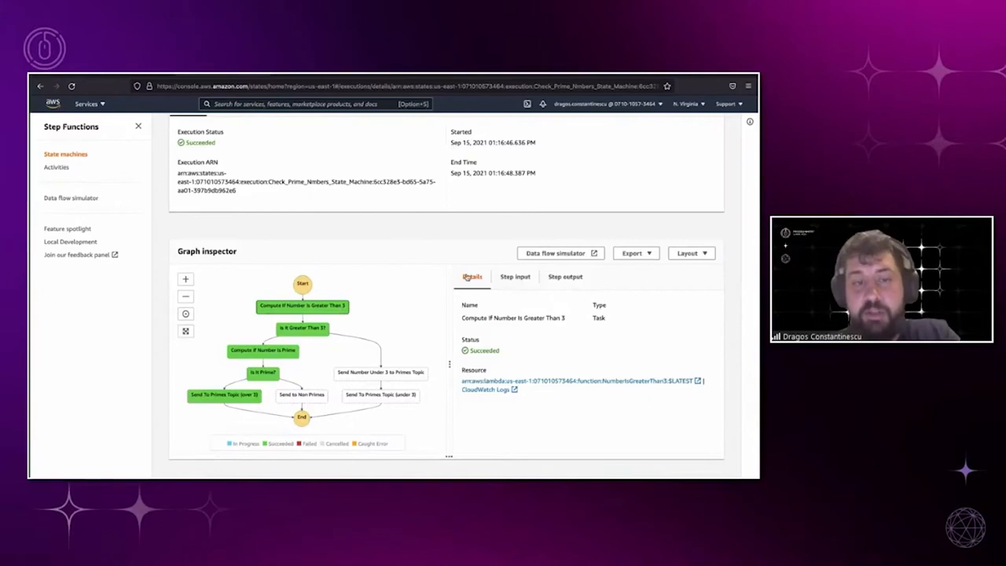
click(515, 277)
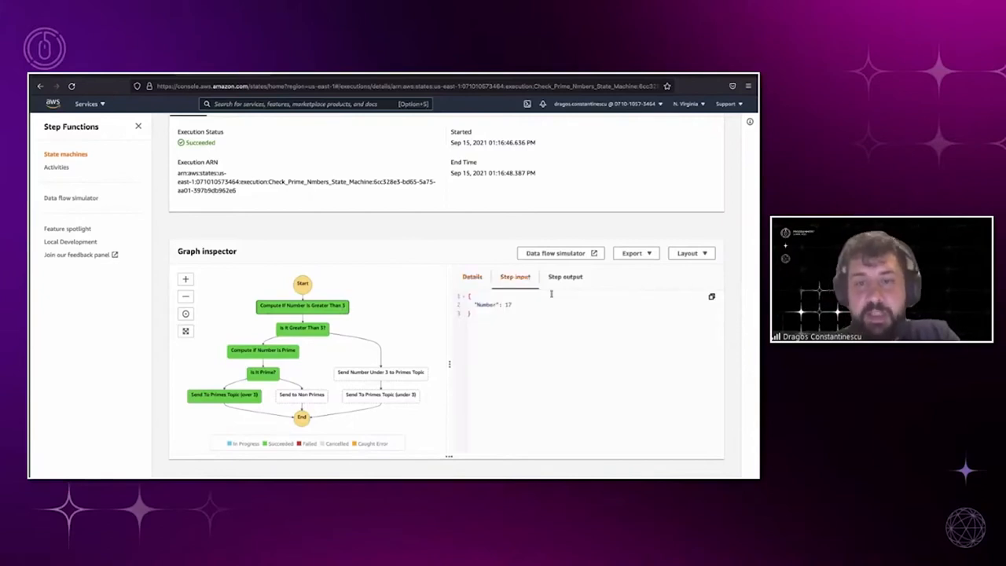
click(565, 275)
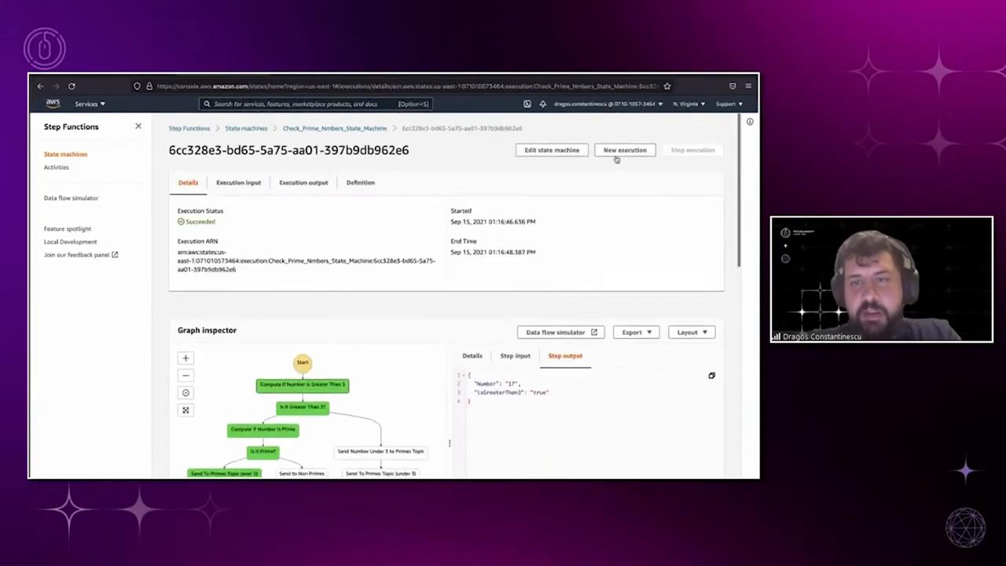
- Run the state machine again with input Number 123456
click(624, 150)
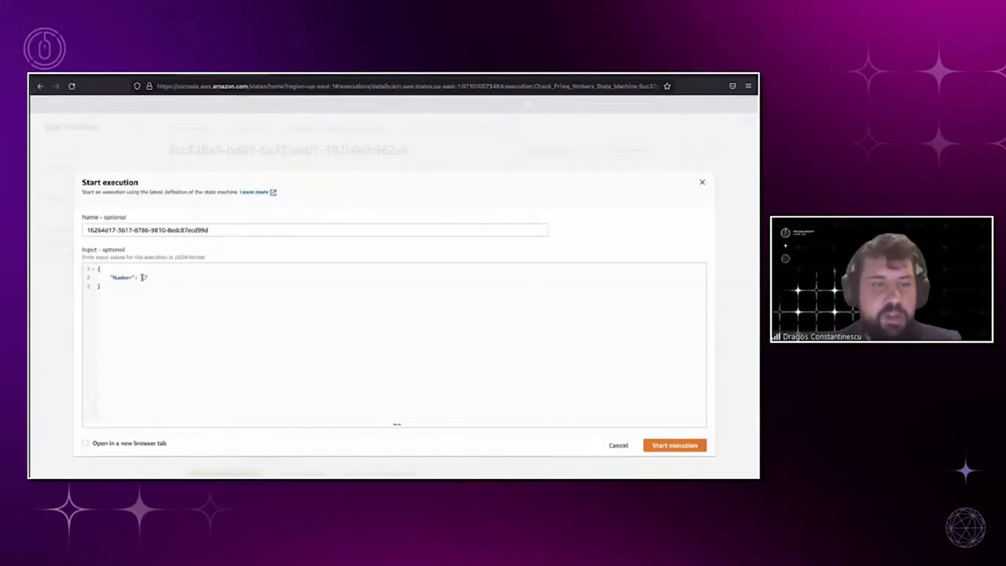
text(1234)
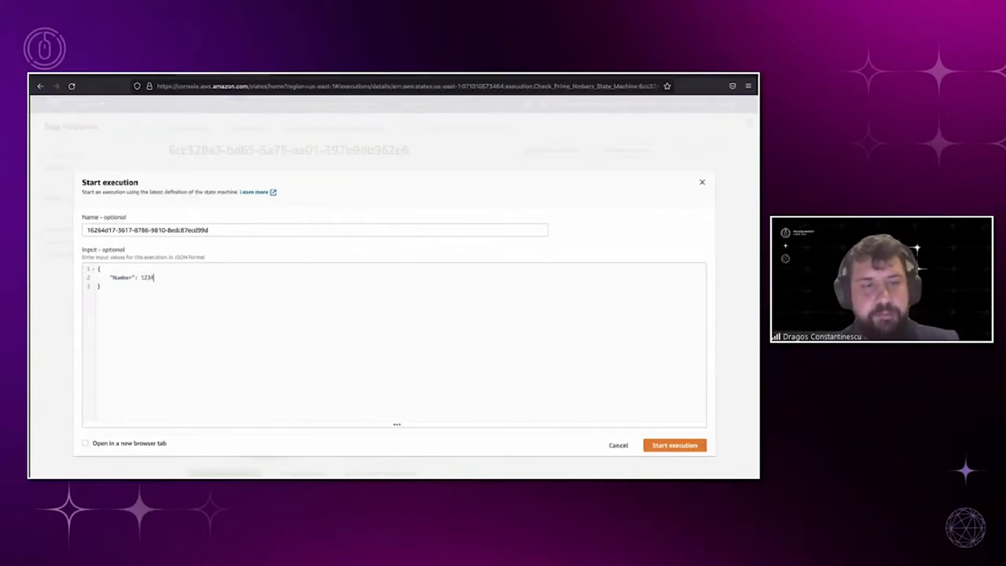
text(56)
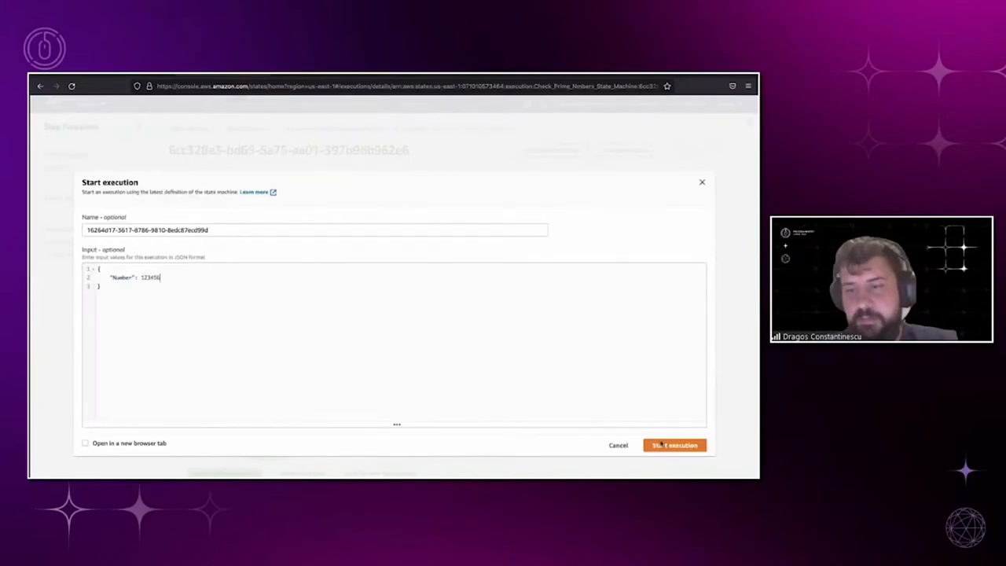
click(674, 445)
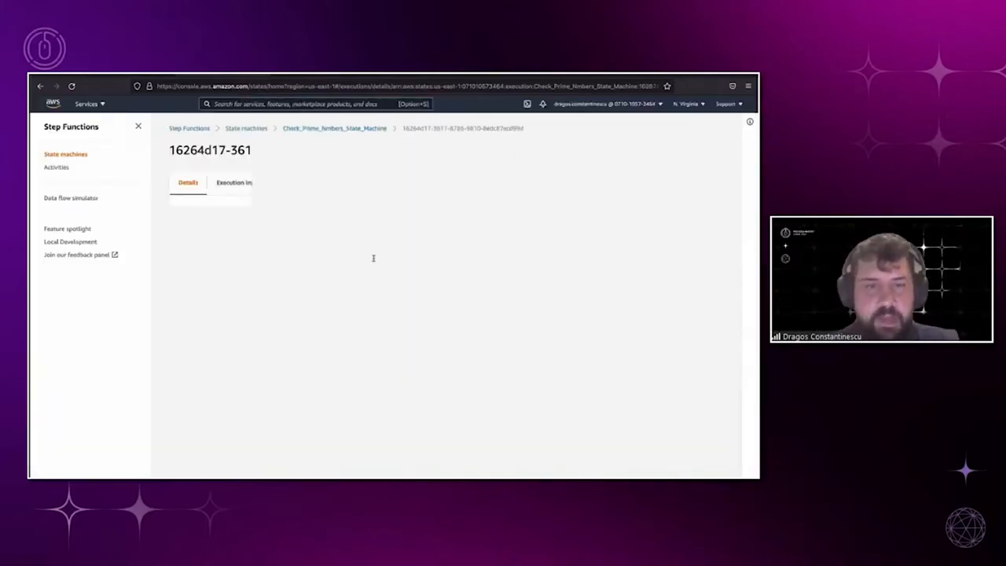
- Review the 123456 run's Graph inspector and bring up a new execution form
scroll(down, 3)
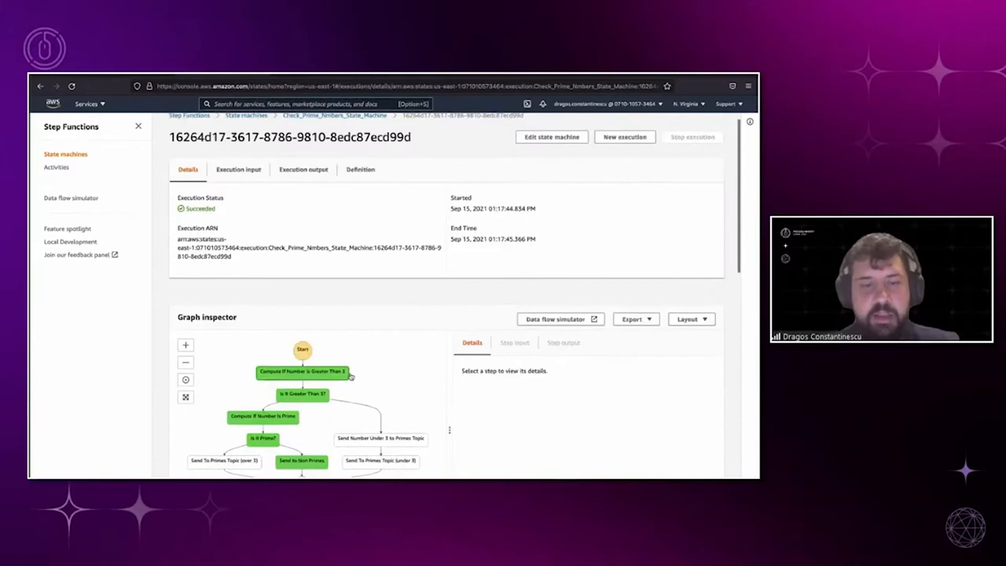
scroll(down, 3)
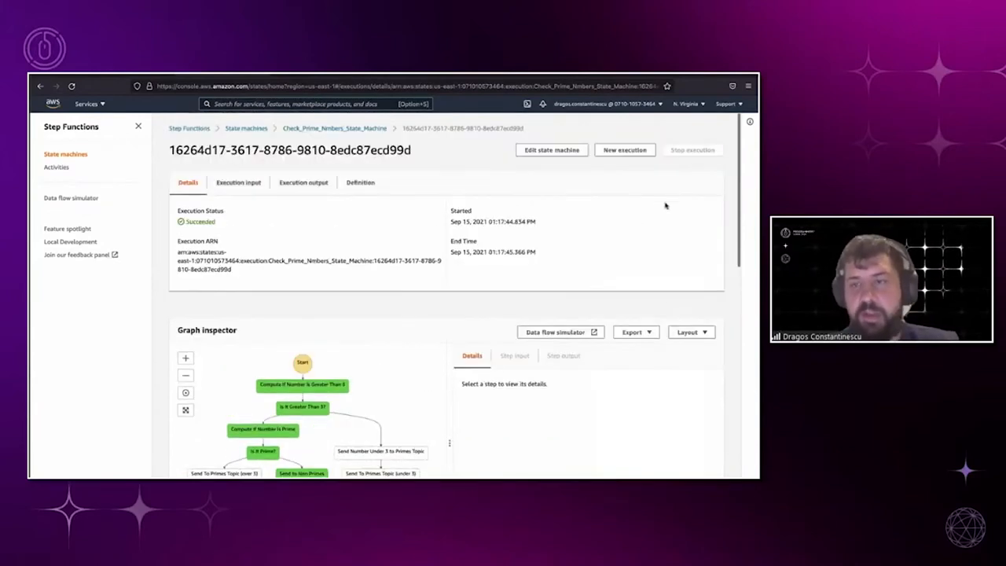
click(624, 149)
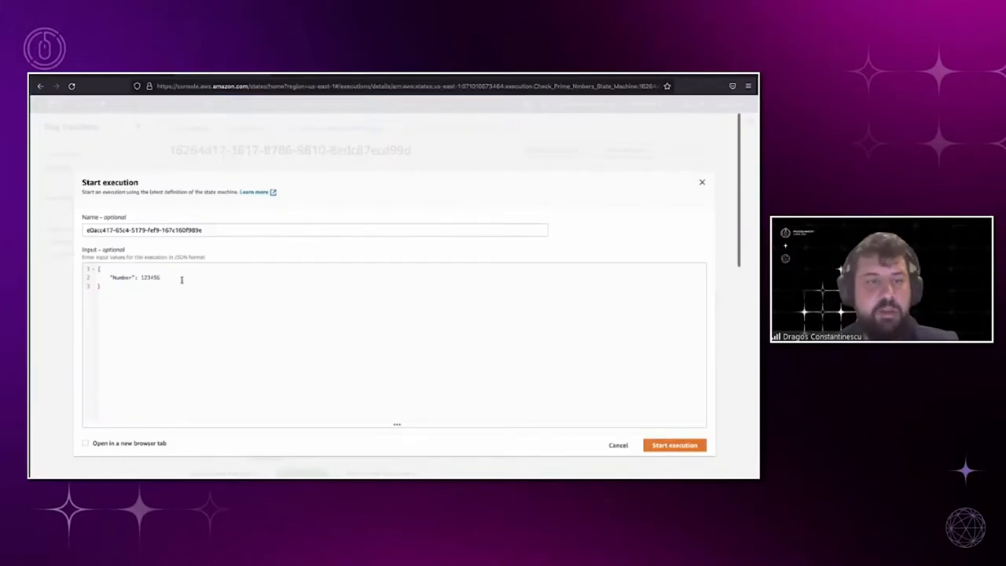
- Replace 123456 with Number 2 and start the execution
double_click(149, 277)
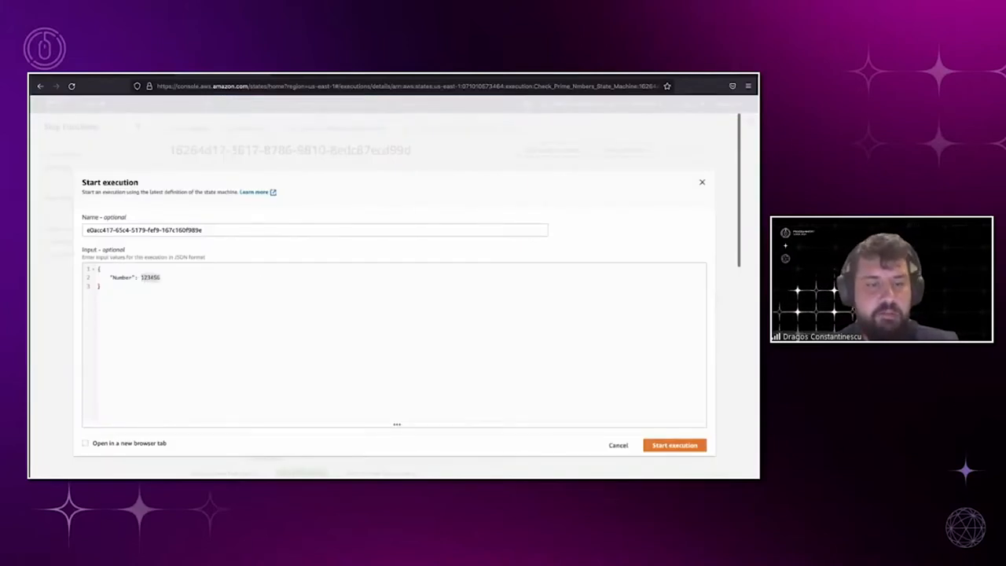
click(674, 444)
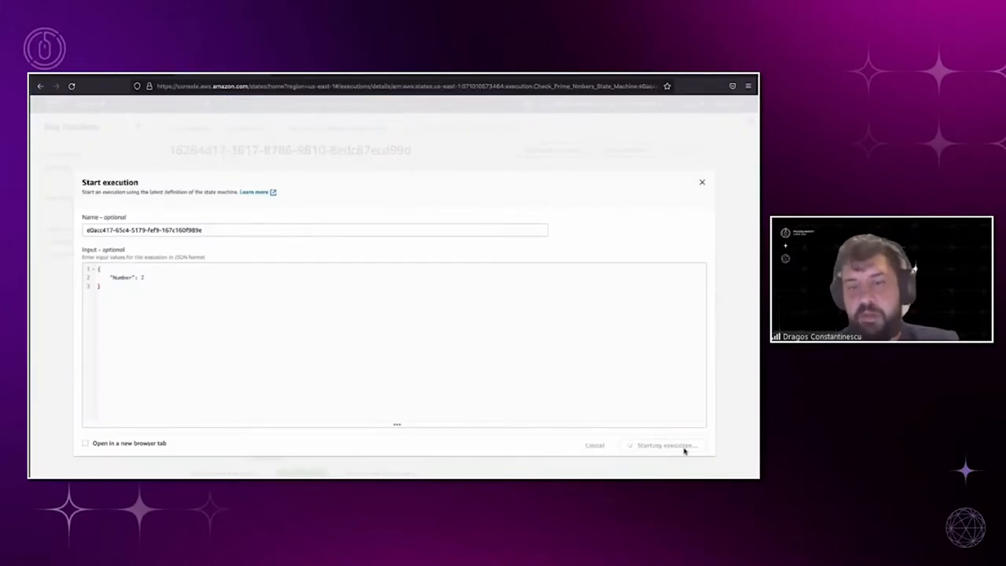
click(664, 445)
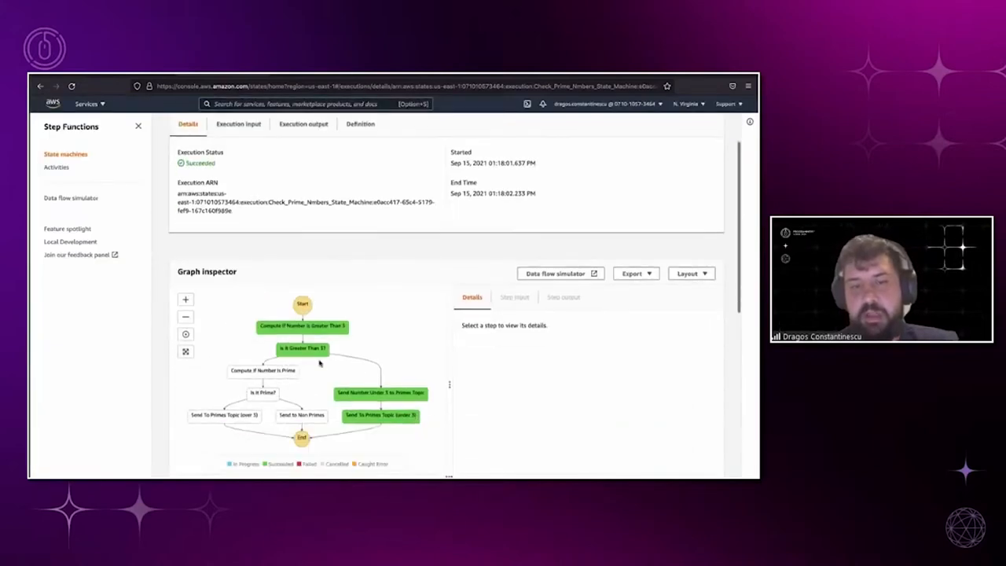
- View the Send Number Under 3 to Primes Topic step's output and input
scroll(down, 3)
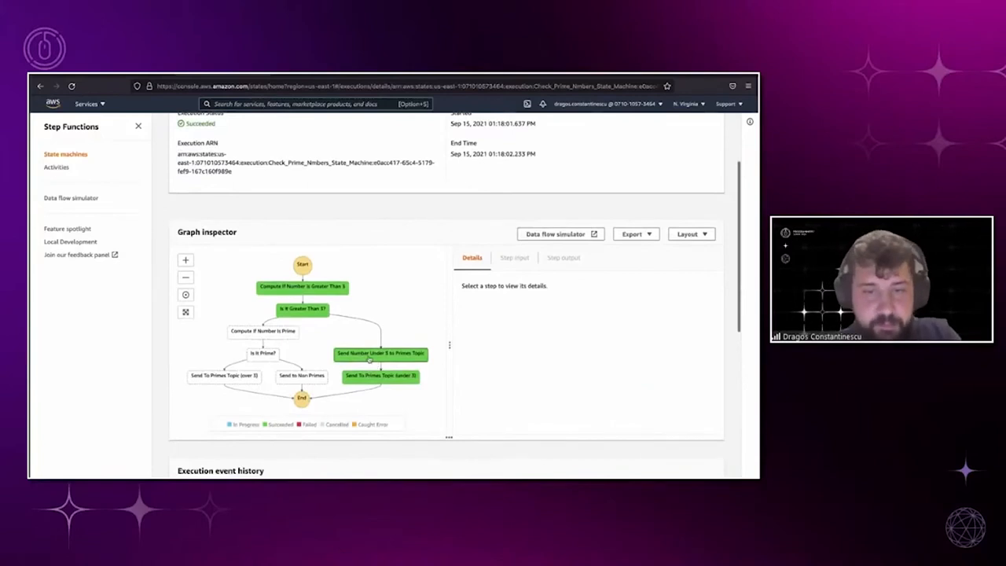
click(381, 353)
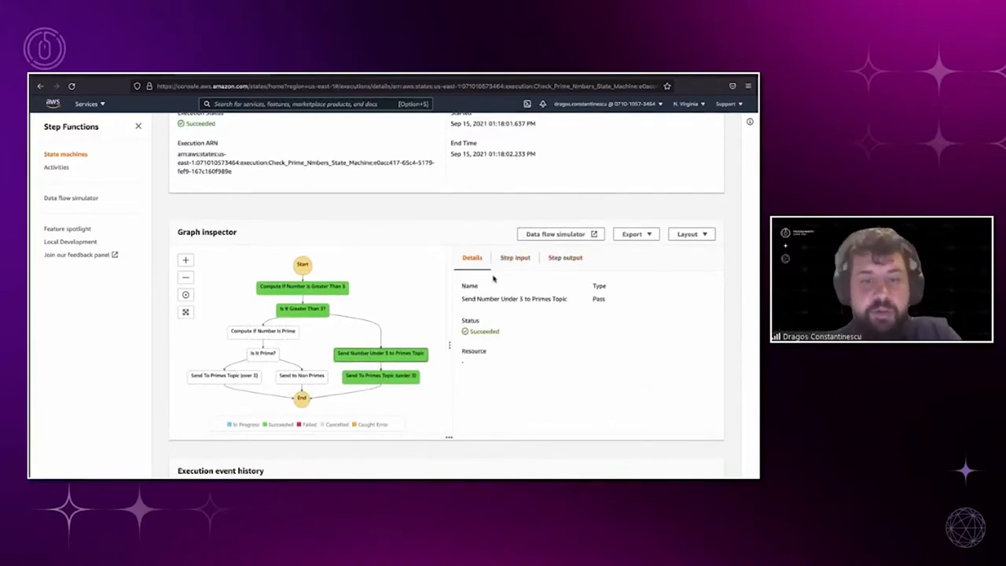
click(515, 257)
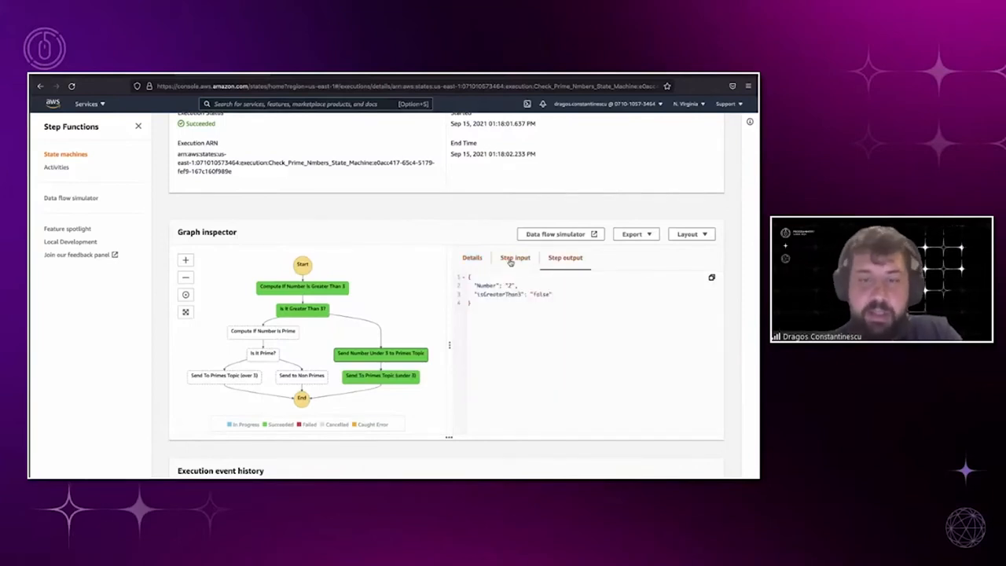
click(515, 257)
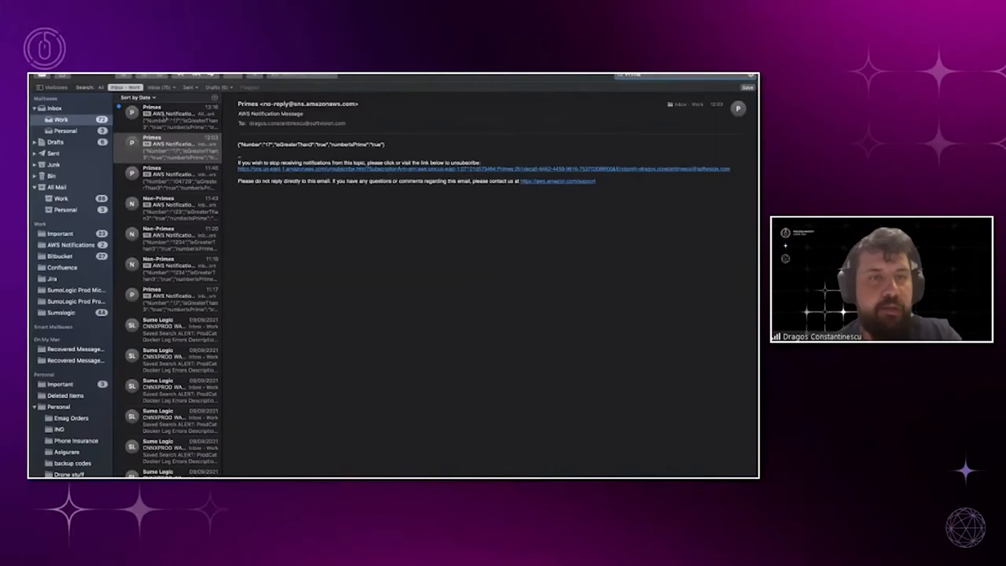
- Open the Primes AWS Notification email in the Work inbox reporting that 17 is prime
click(169, 147)
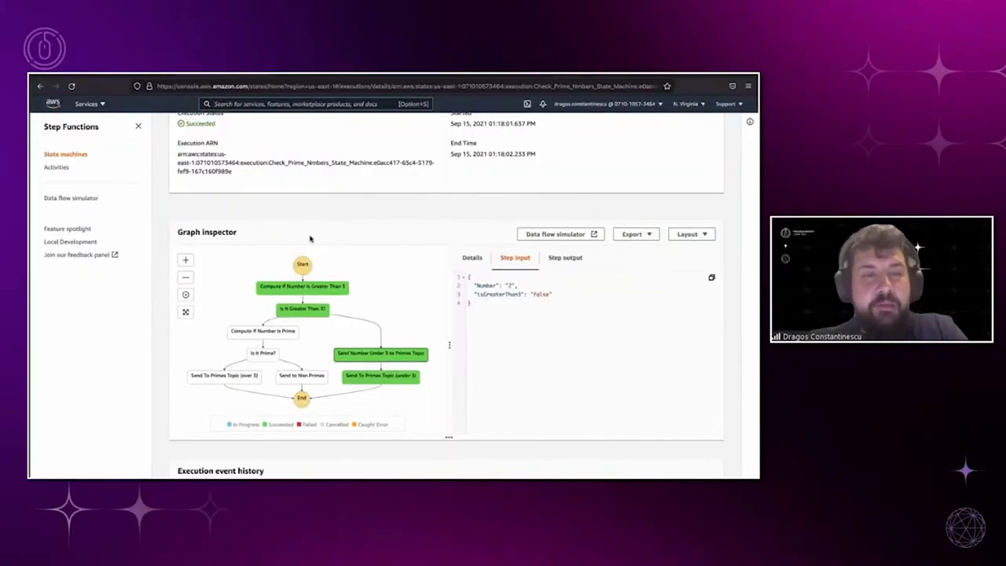
- Leave Workflow Studio and open Check_Prime_Nmbers_State_Machine's JSON definition editor beside the graph
scroll(up, 3)
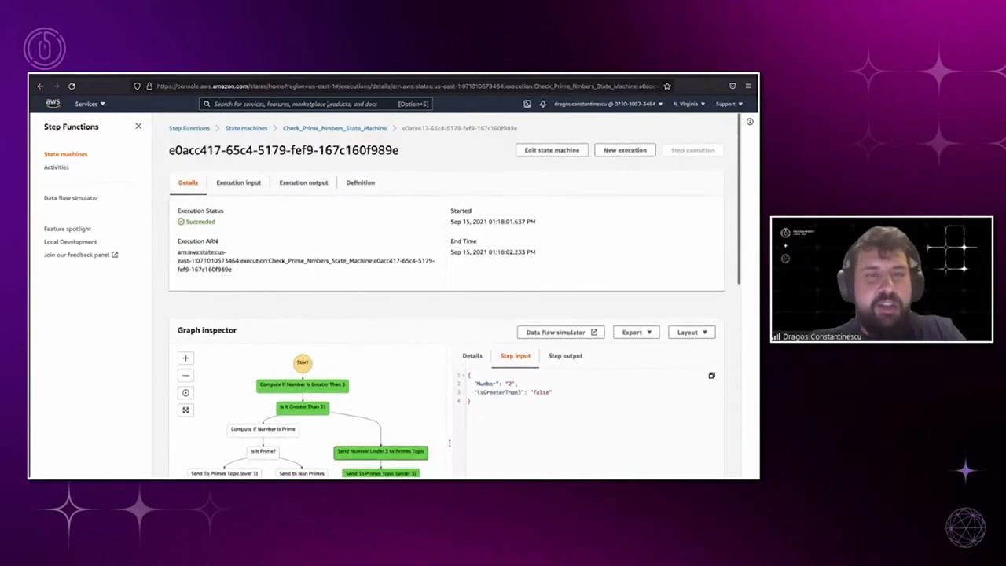
click(551, 149)
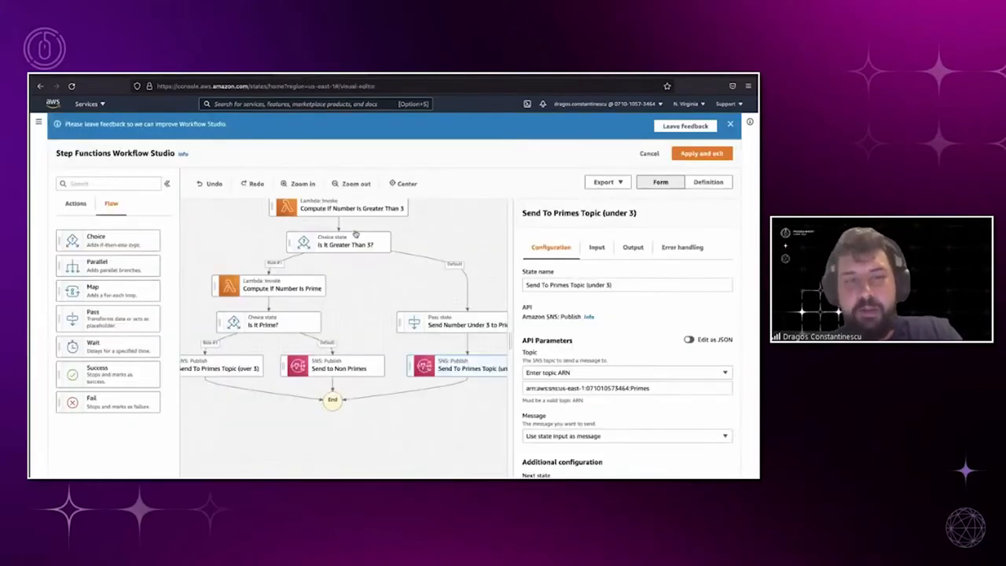
click(699, 153)
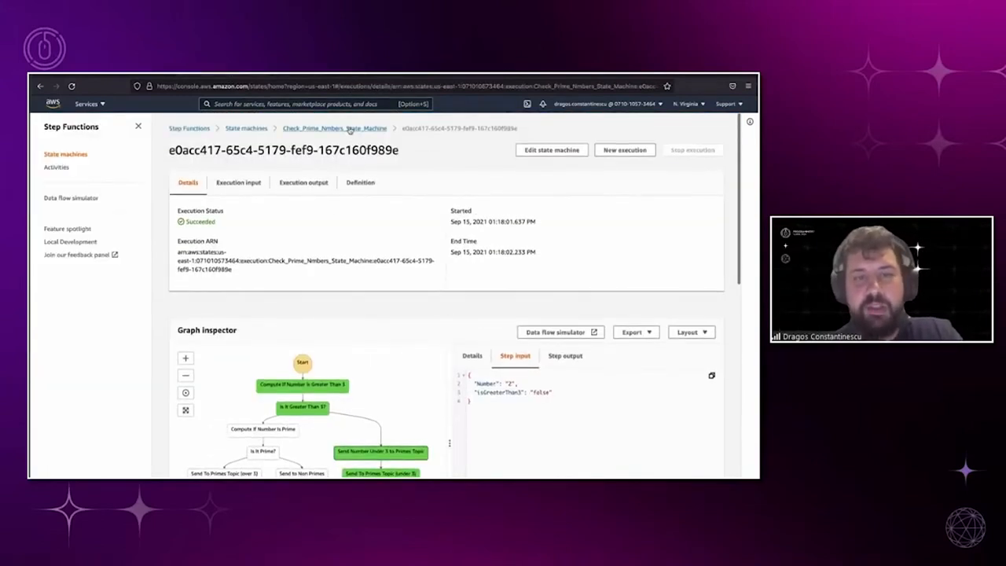
click(334, 128)
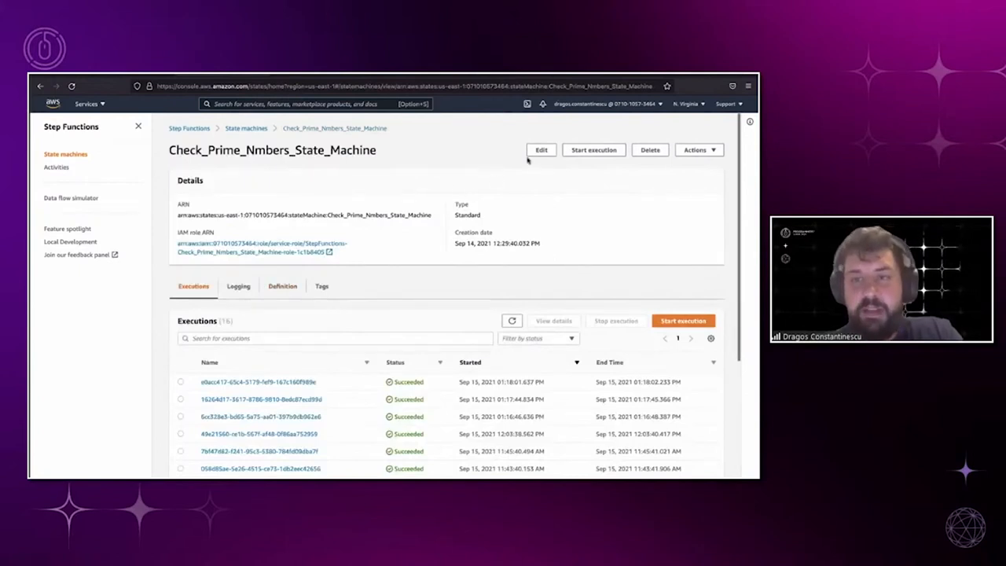
click(541, 149)
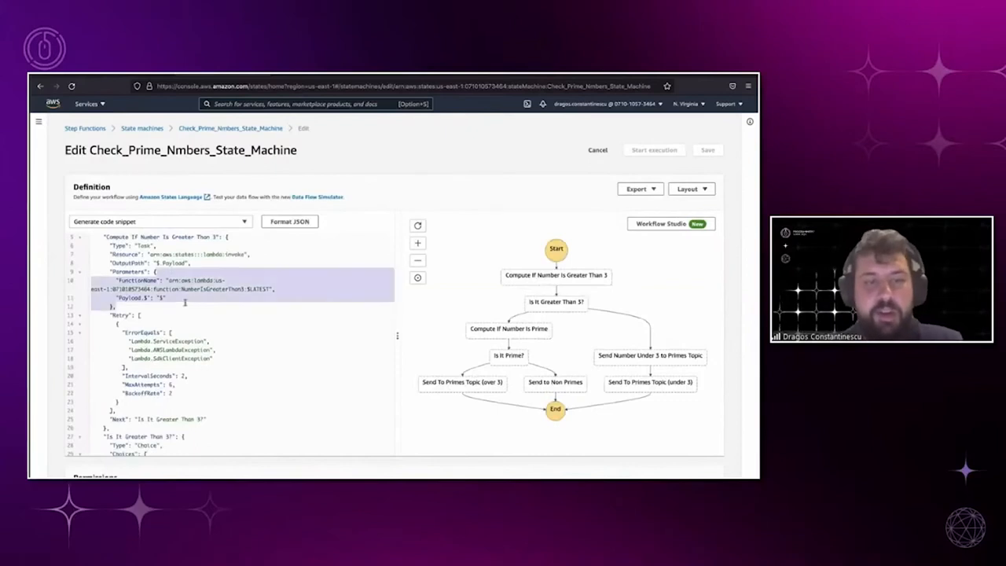
scroll(down, 3)
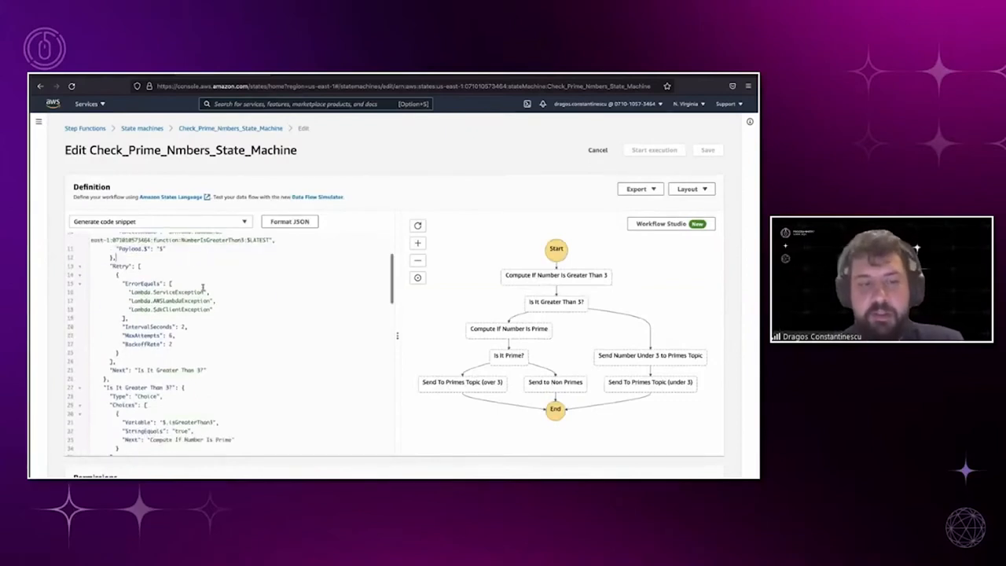
scroll(down, 3)
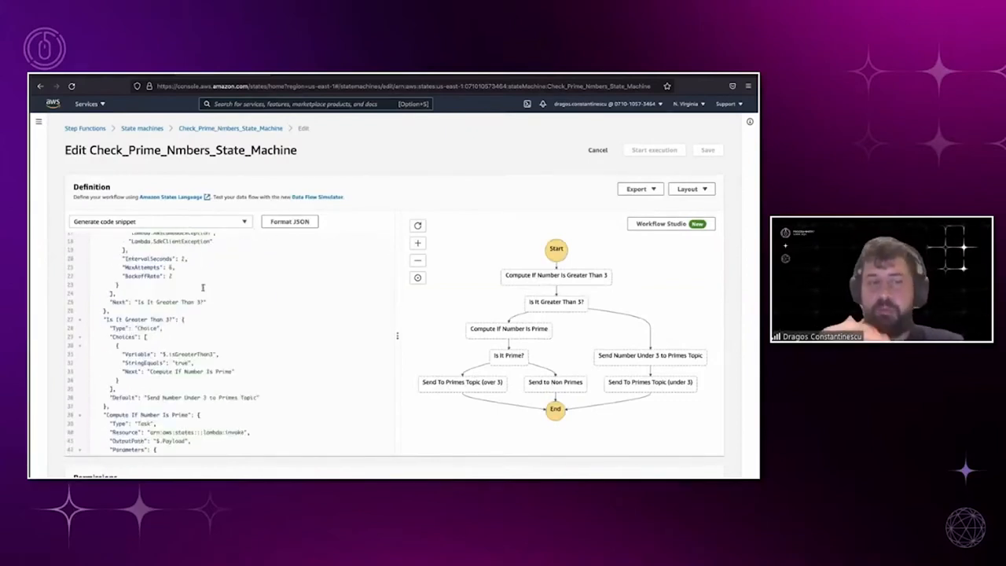
scroll(down, 3)
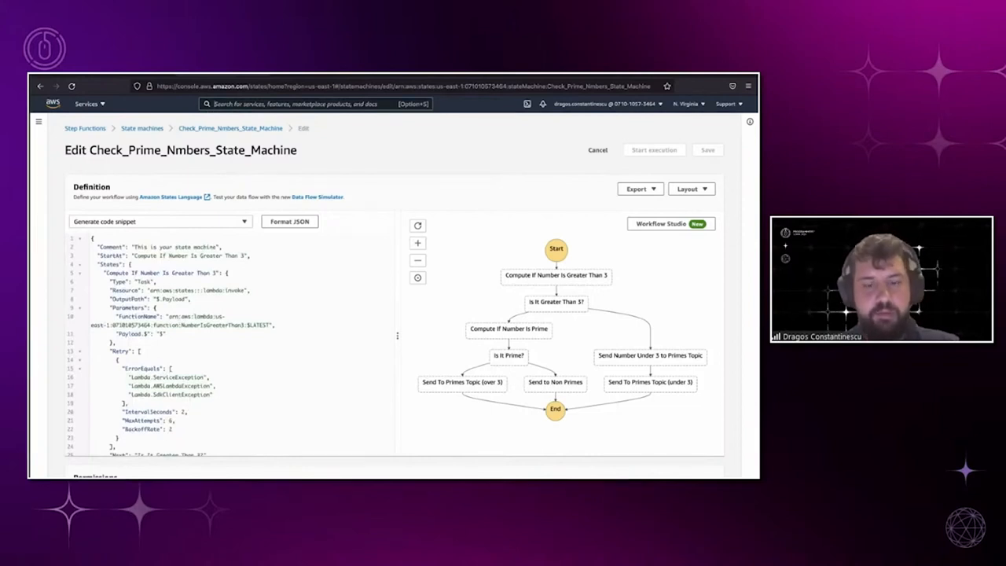
- Search 'lambda', open the CheckIfPrime function, and scroll through its overview and code properties
text(lambda)
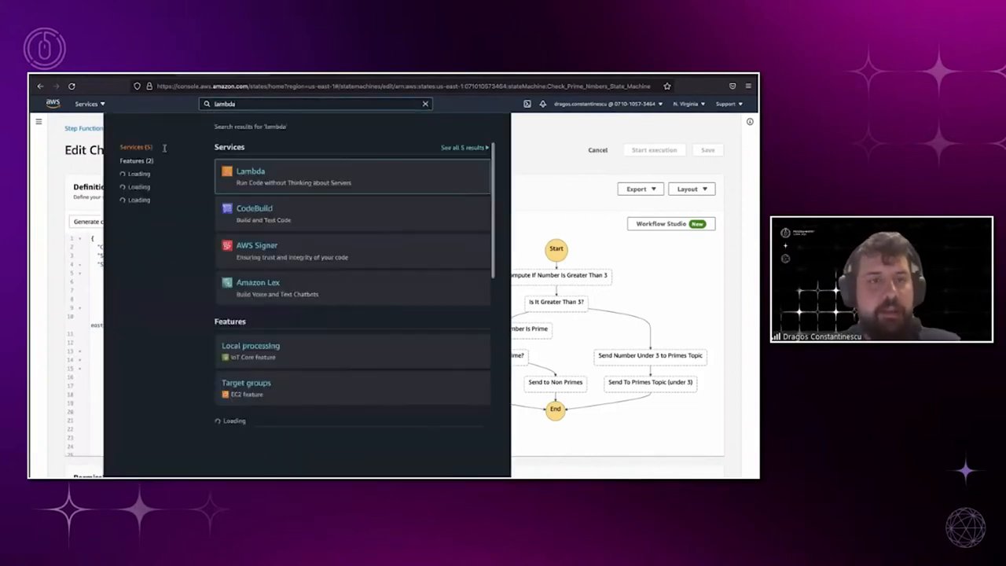
click(250, 176)
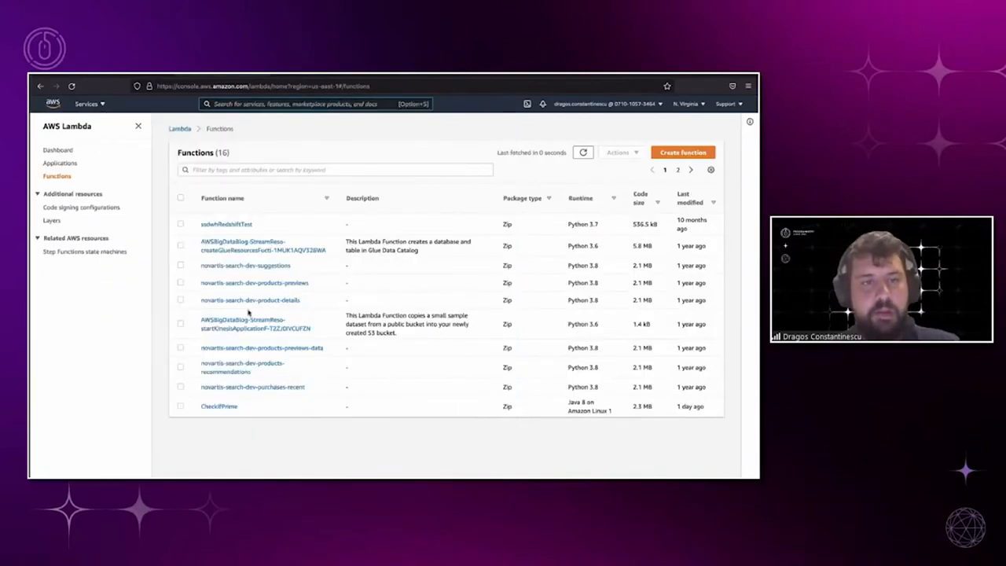
click(219, 406)
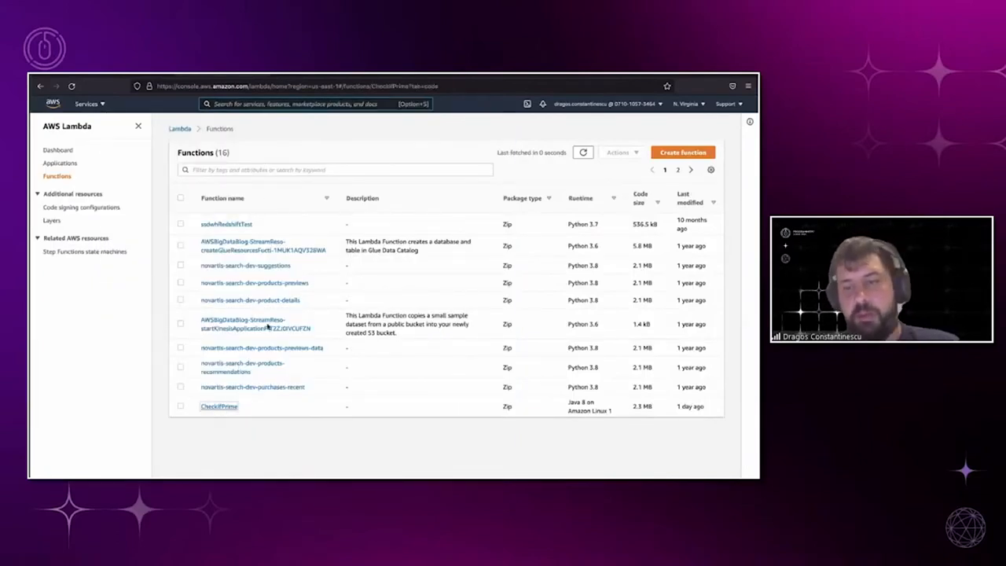
click(219, 406)
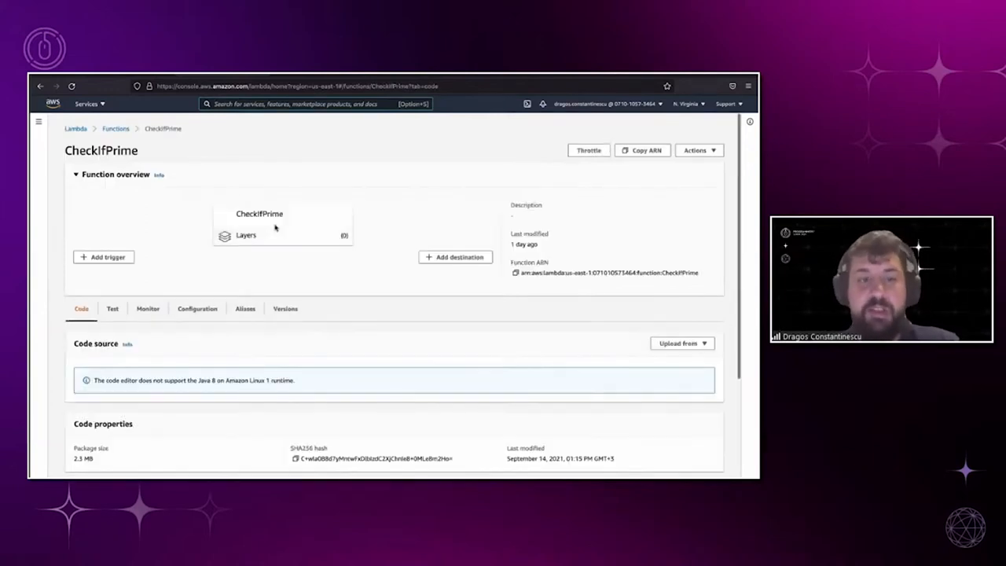
scroll(down, 3)
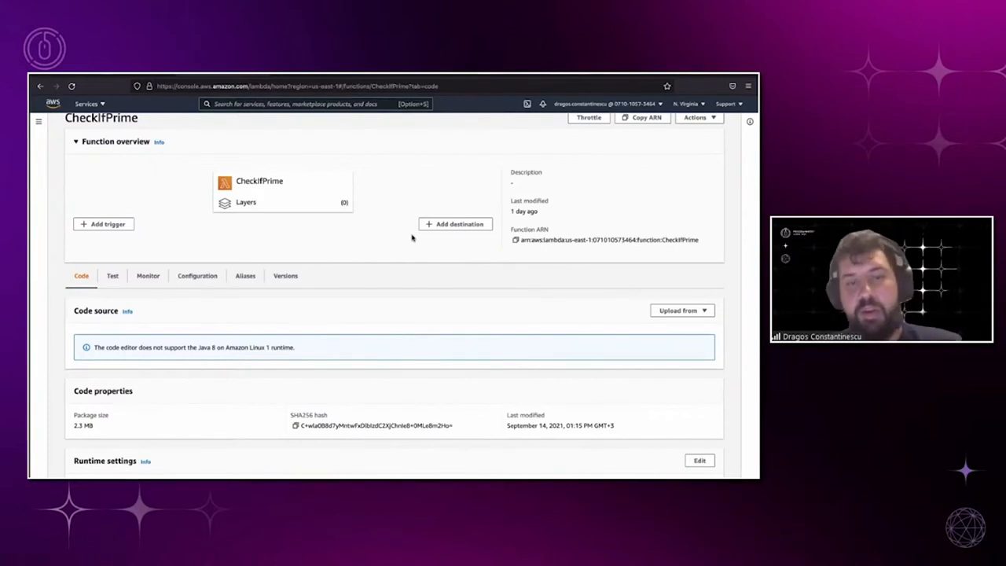
scroll(down, 3)
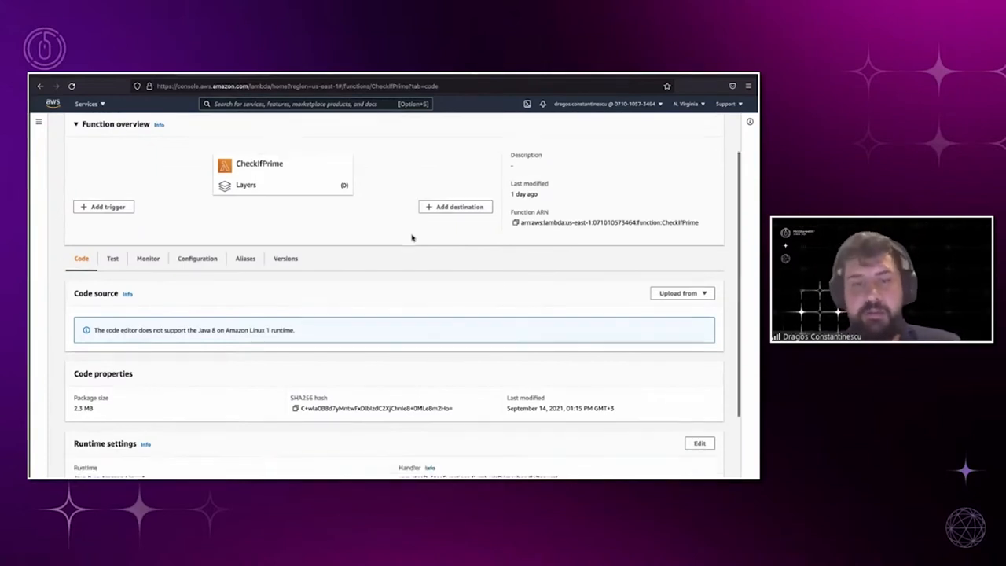
scroll(down, 3)
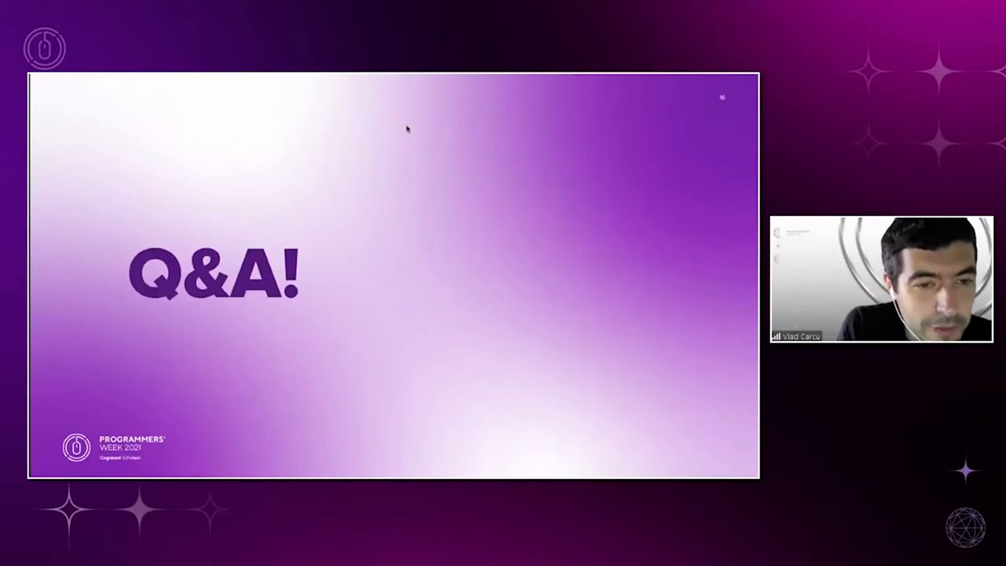
mouse_move(391, 234)
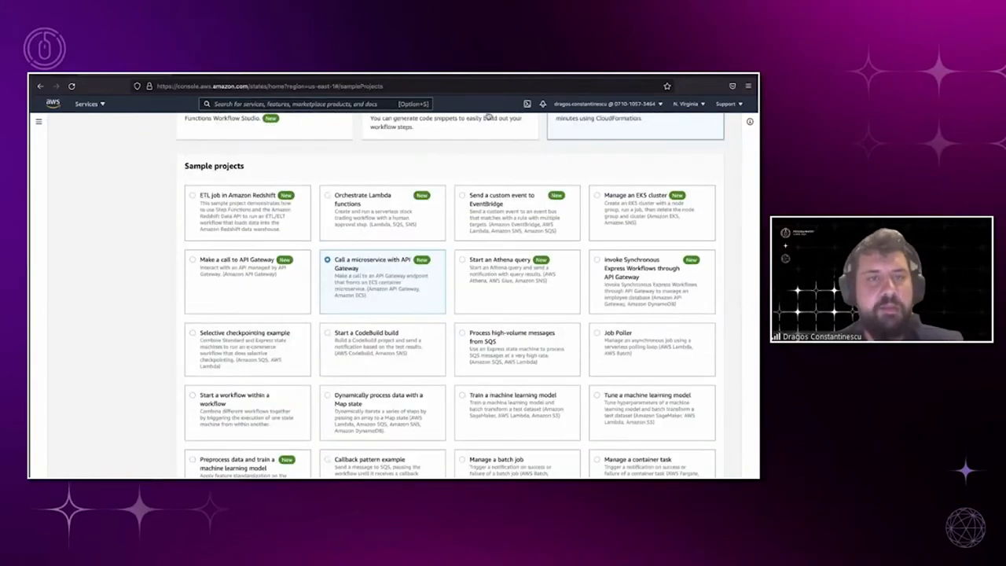
- Select the 'Call a microservice with API Gateway' sample project card
click(328, 259)
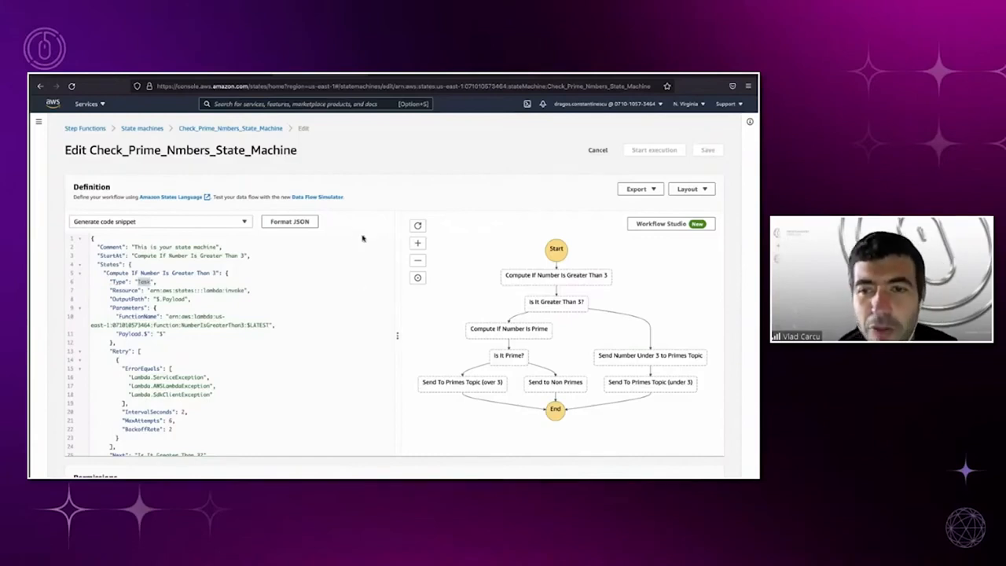
mouse_move(364, 205)
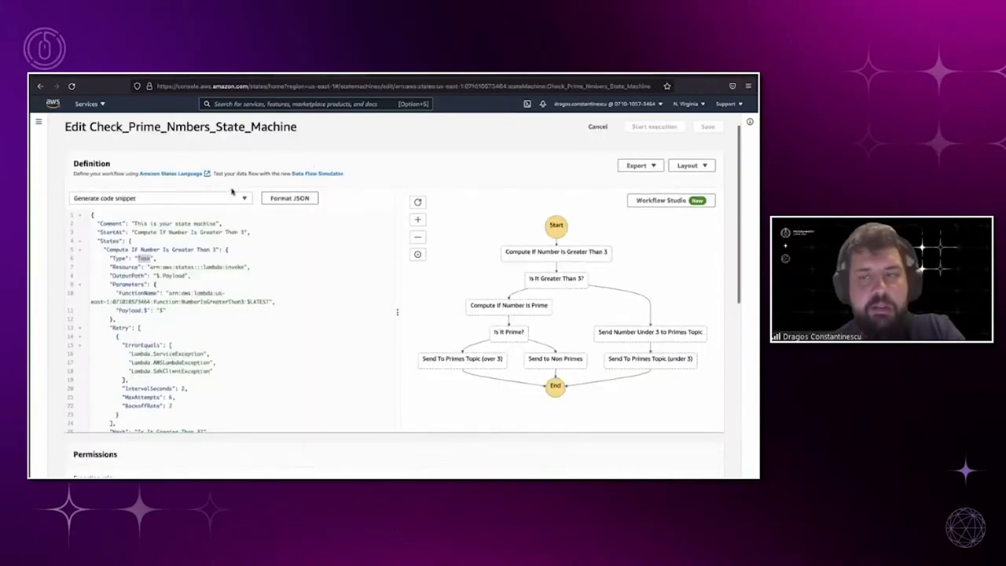
- Show the state machine overview with 16 succeeded executions, then start a new execution
click(596, 127)
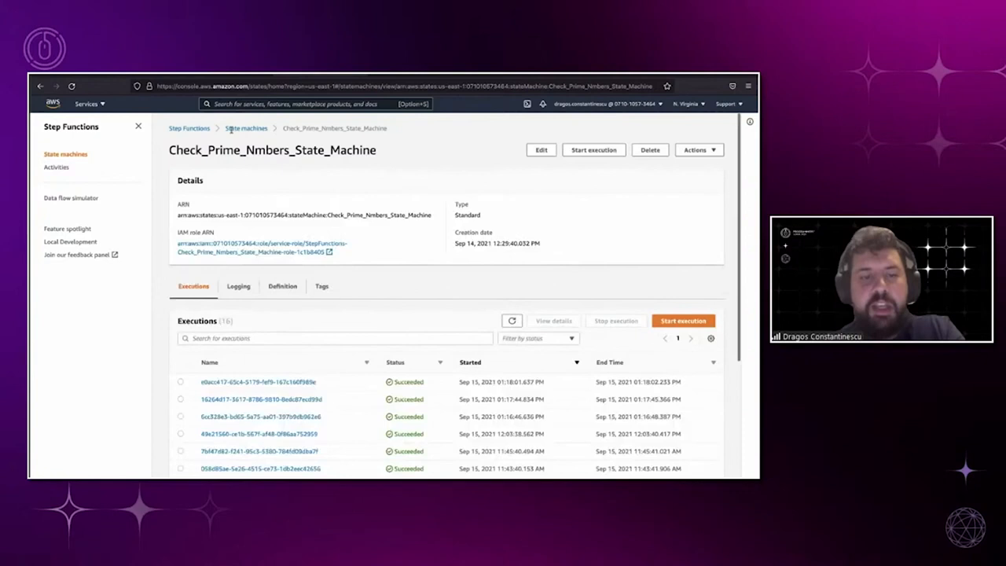
mouse_move(411, 128)
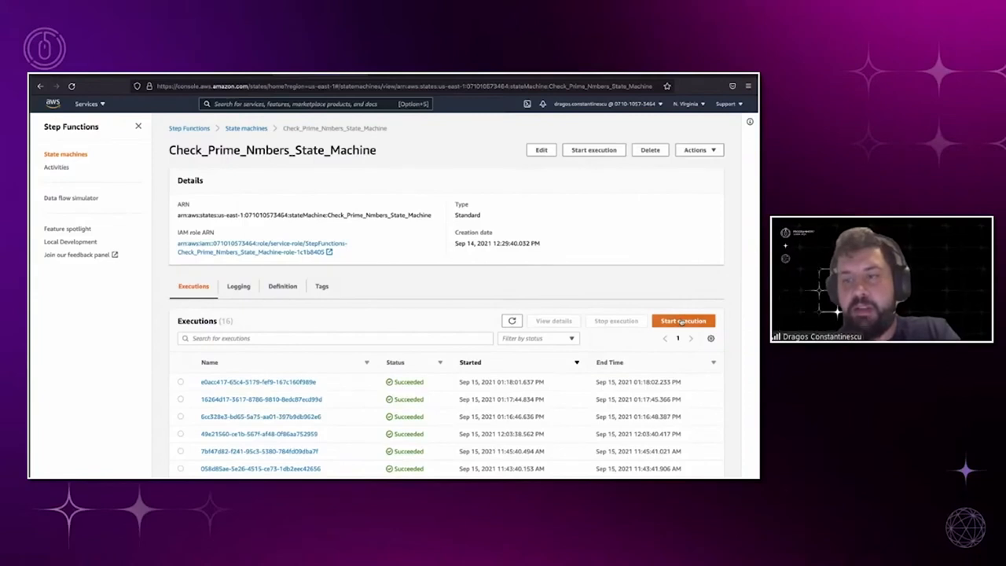
click(683, 320)
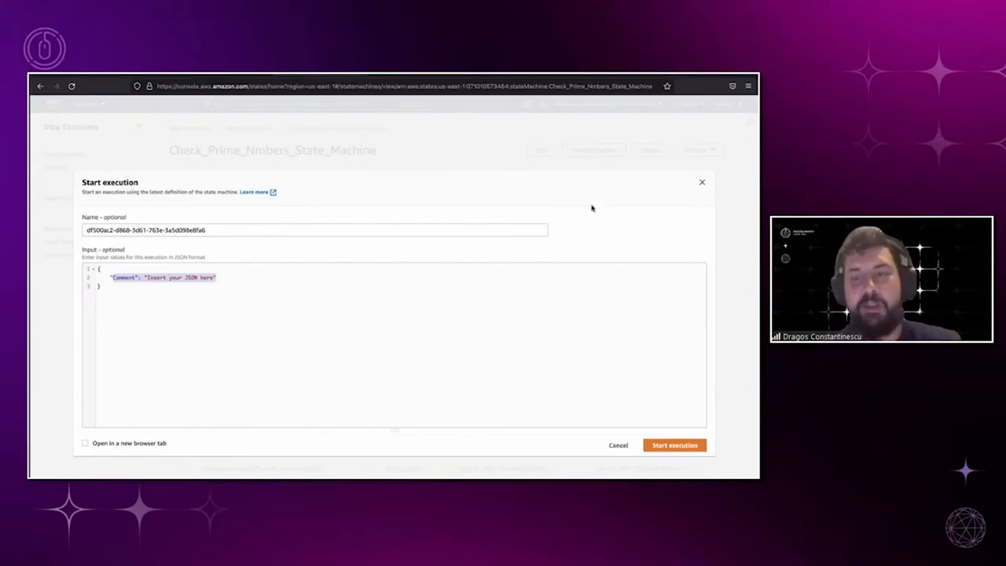
- Select the placeholder comment input in the new execution form
click(617, 445)
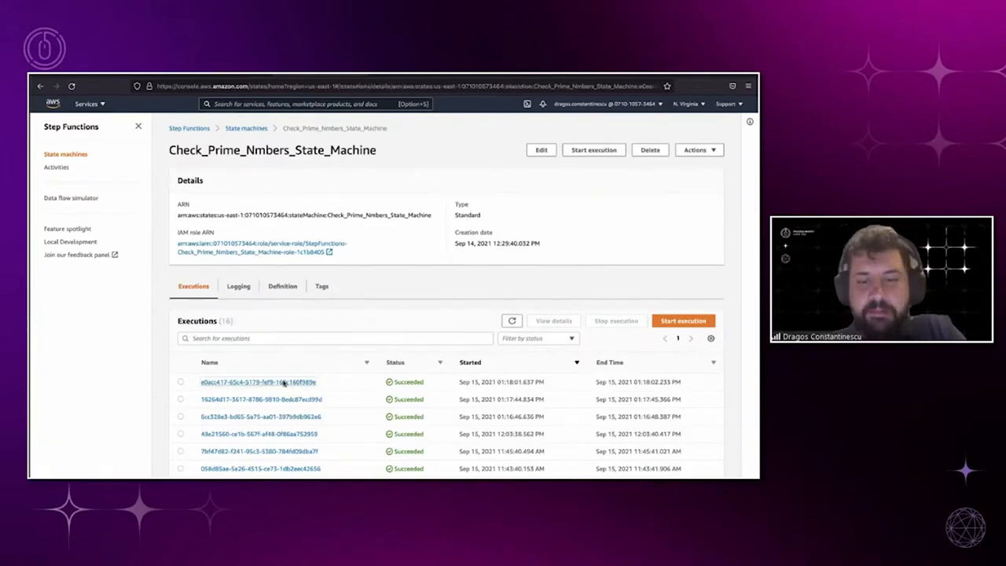
- Open the latest succeeded execution, view its output, then its Number 2 input
click(259, 382)
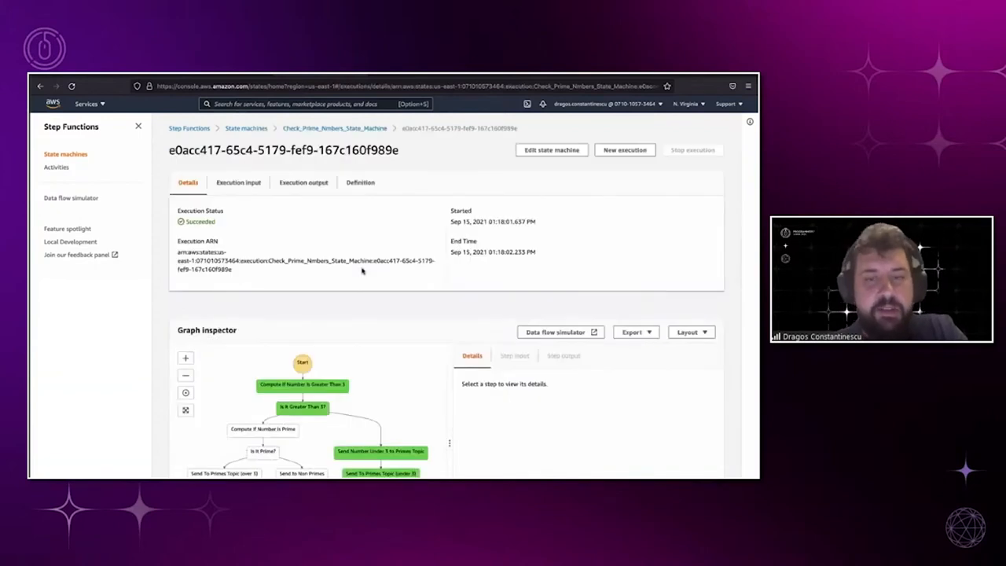
scroll(down, 3)
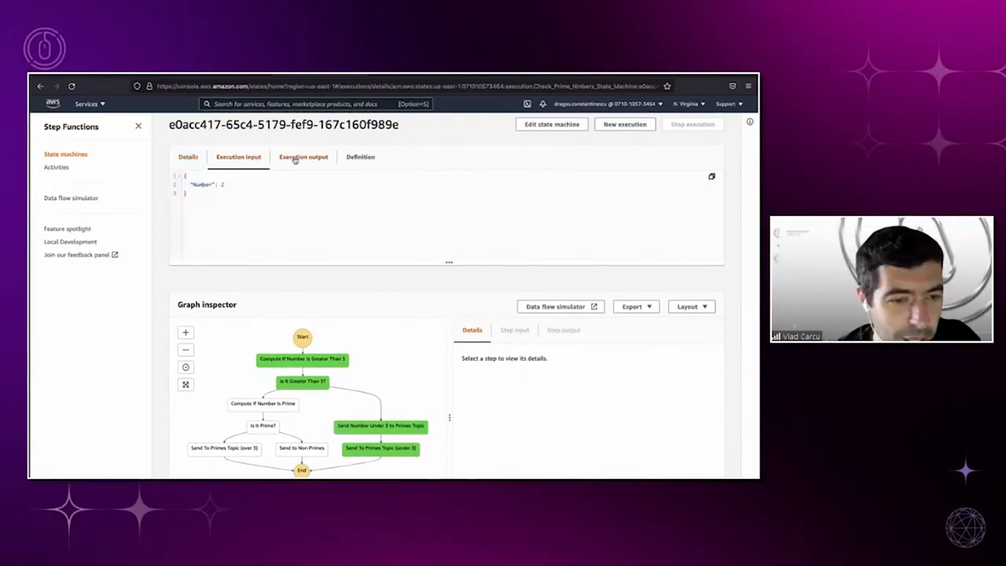
click(303, 157)
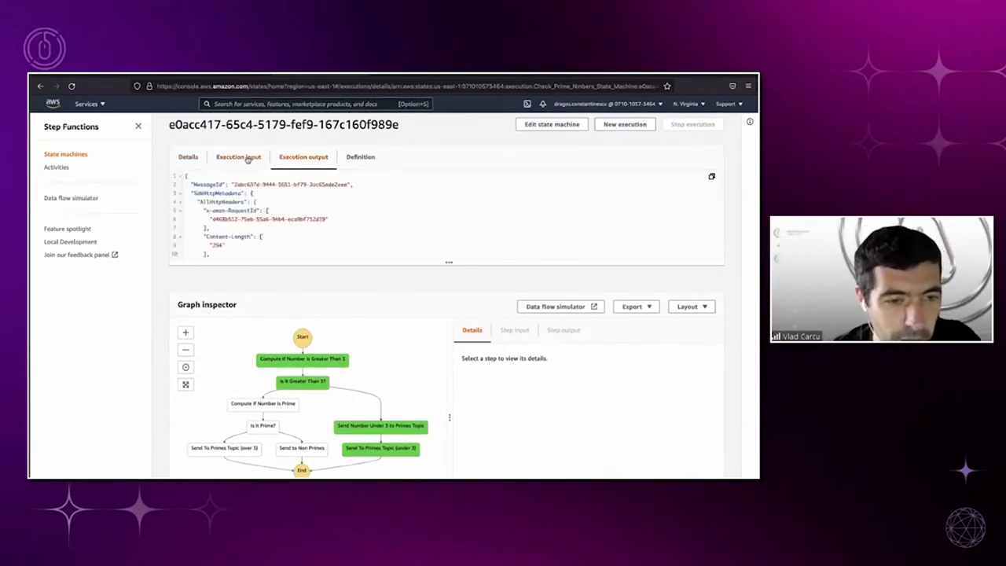
click(238, 157)
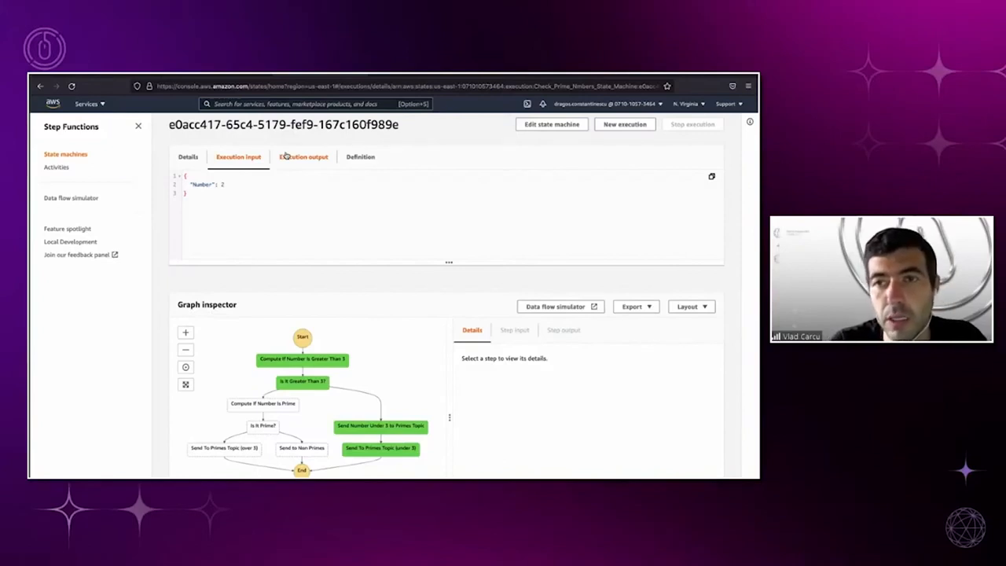
- Inspect the Compute If Number Is Greater Than 3 and Is It Greater Than 3? step details
click(301, 360)
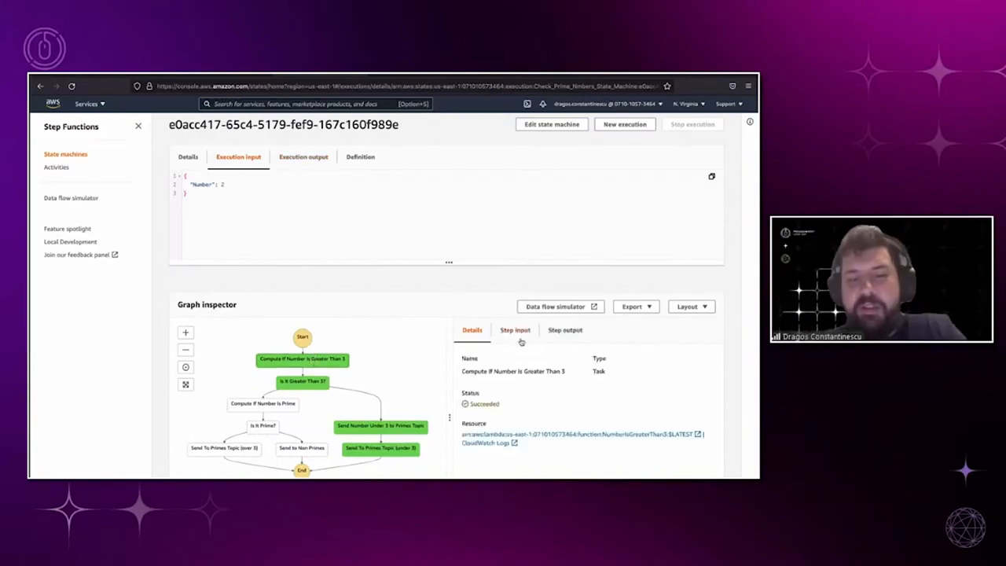
mouse_move(291, 369)
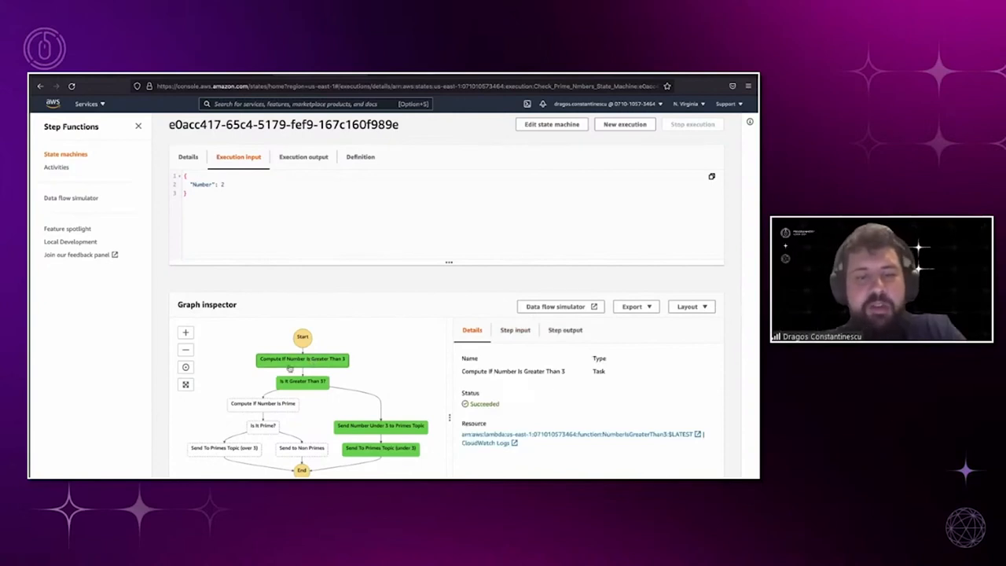
click(302, 381)
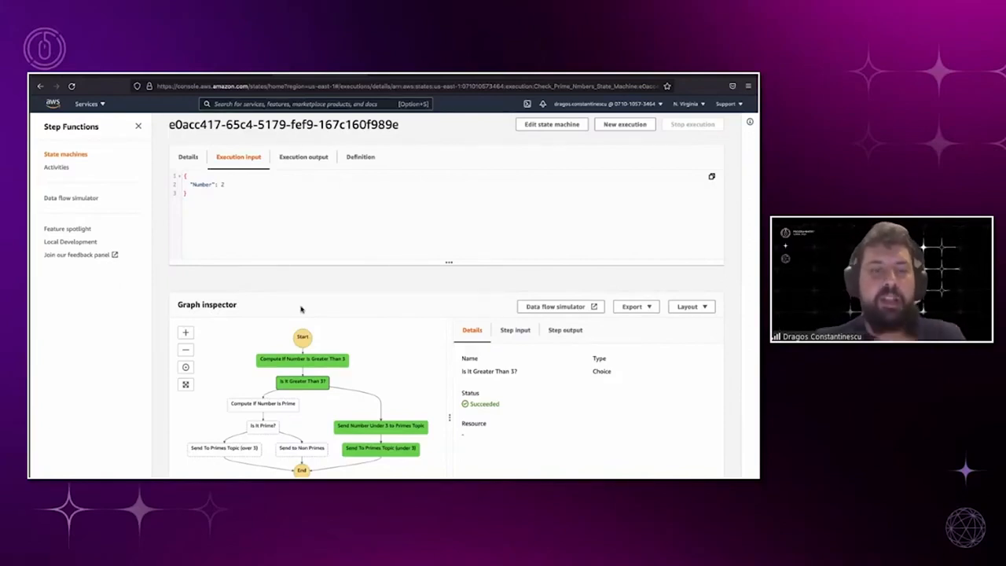
mouse_move(360, 293)
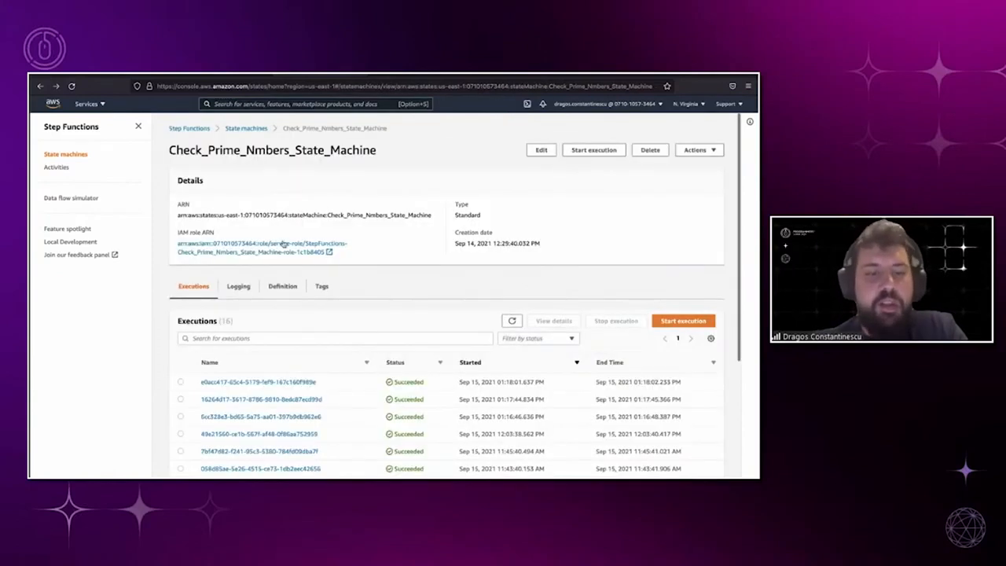
click(246, 128)
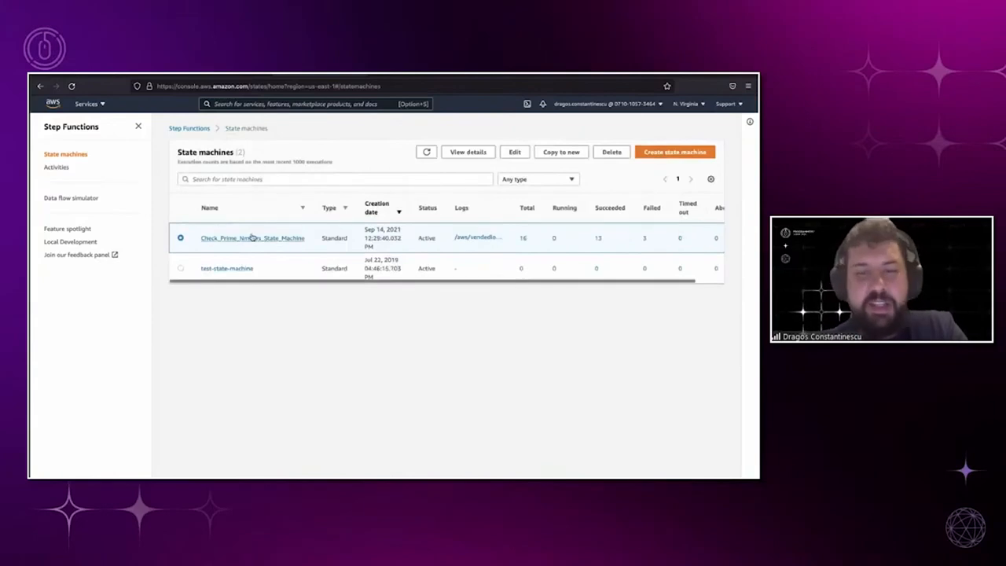
click(252, 237)
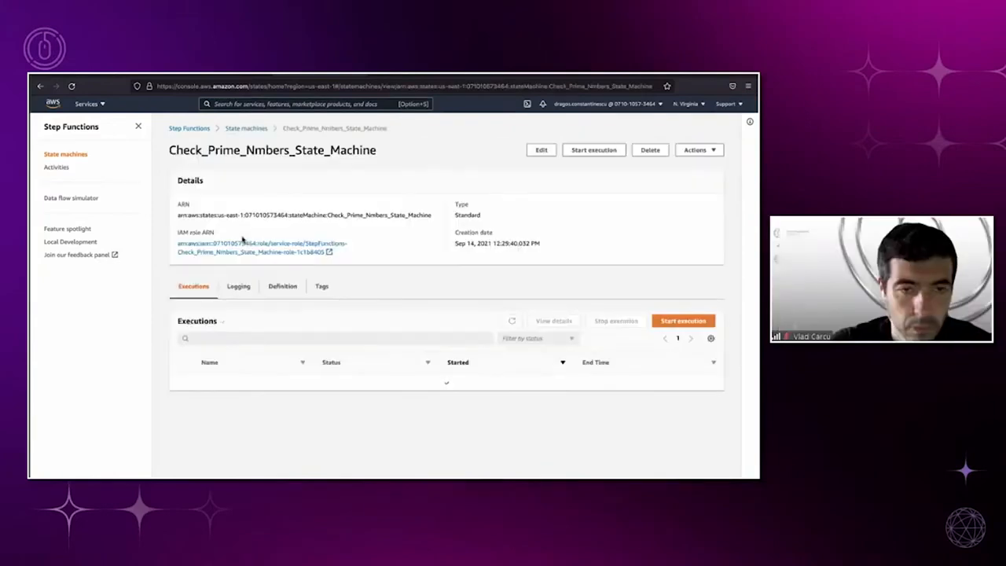
click(512, 320)
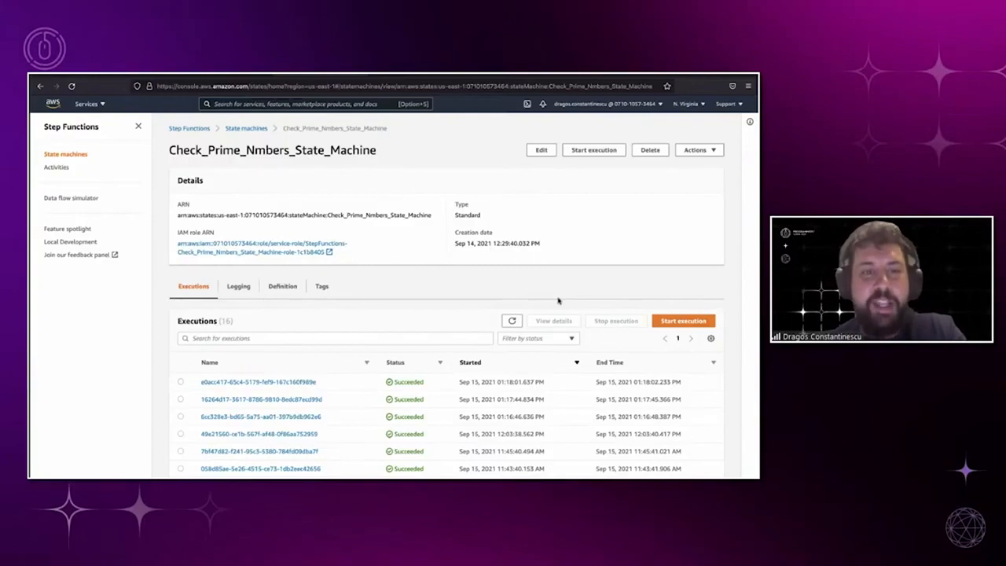
mouse_move(578, 205)
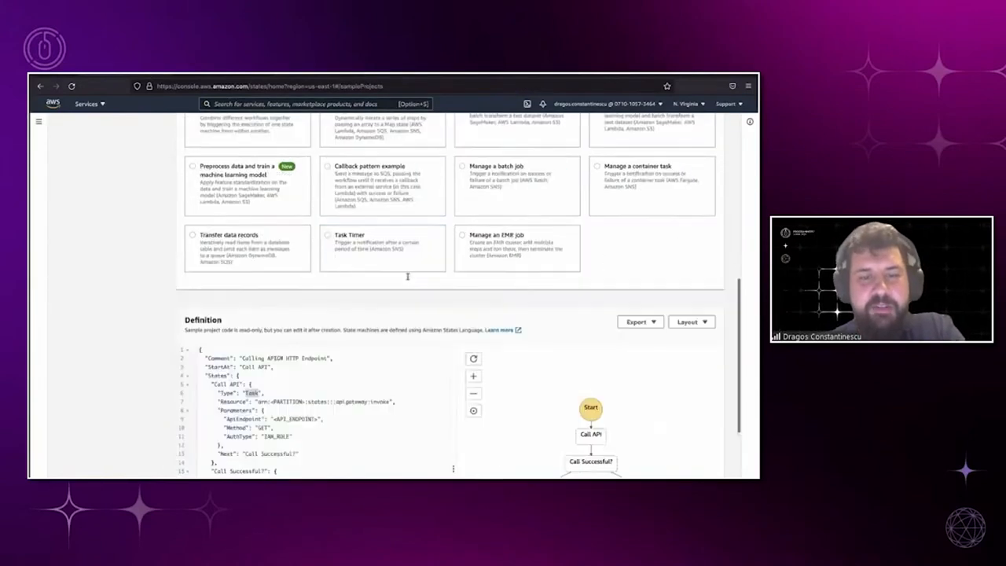
- Scroll to the API Gateway sample's read-only definition and its Start-to-End graph
scroll(down, 3)
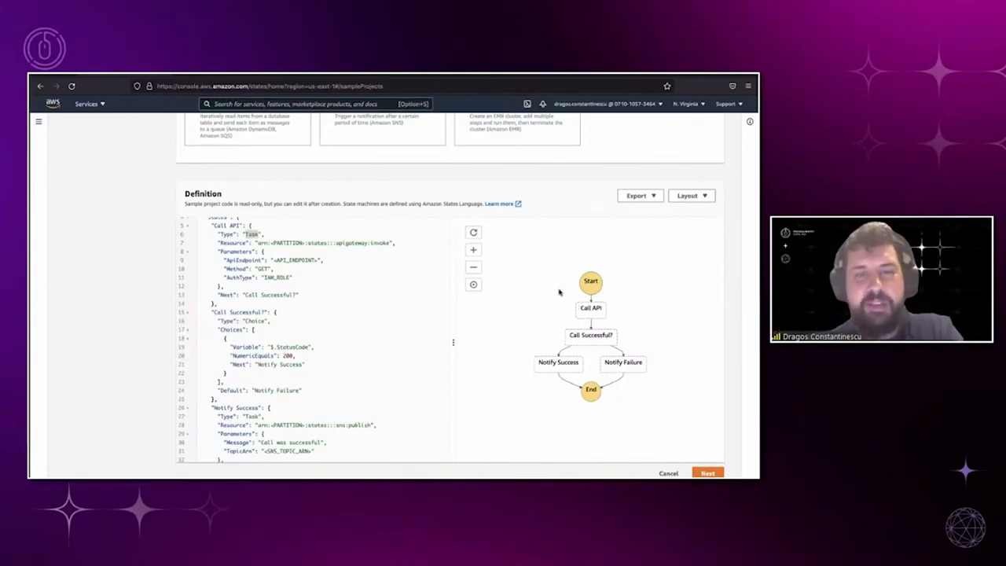
mouse_move(611, 336)
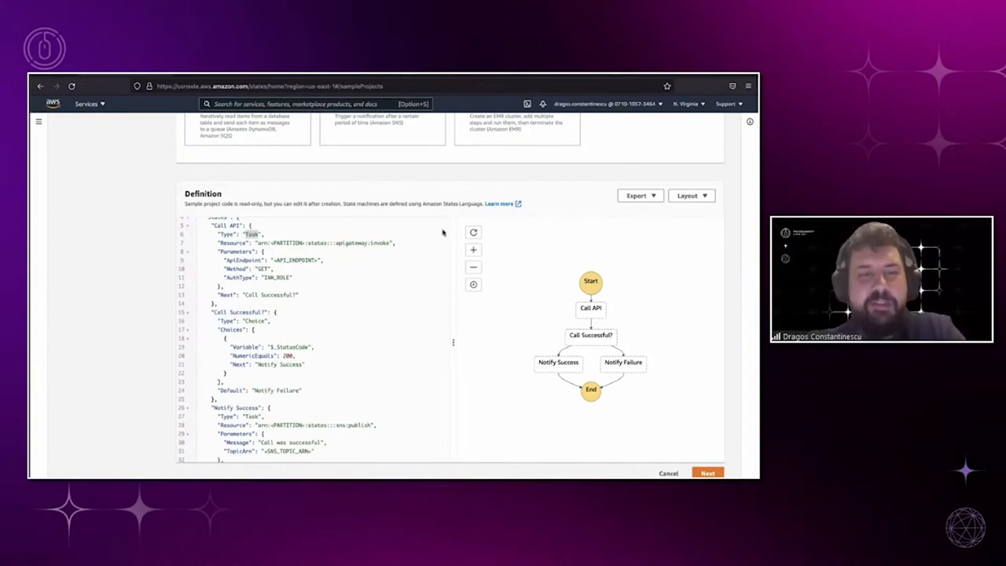
mouse_move(352, 278)
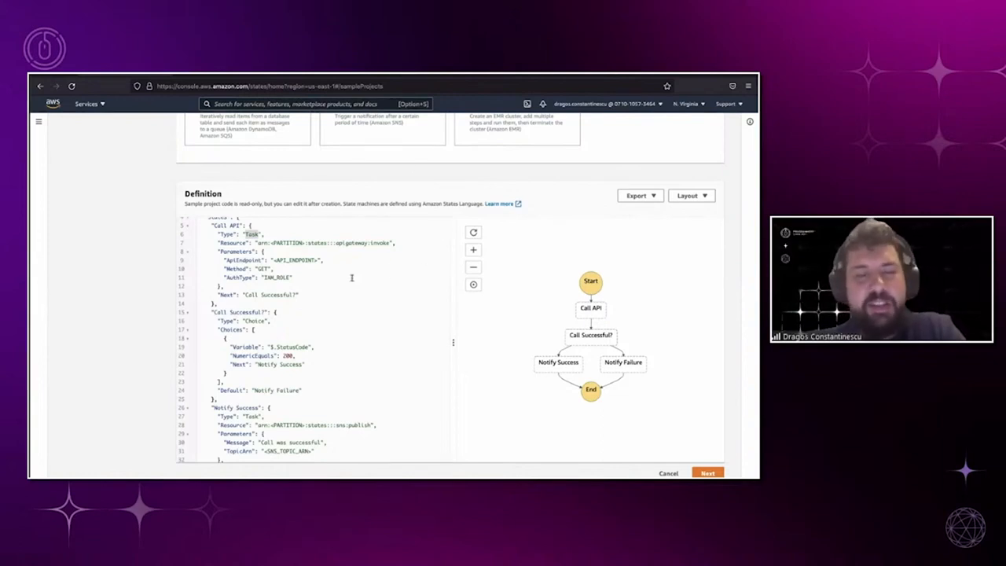
mouse_move(357, 266)
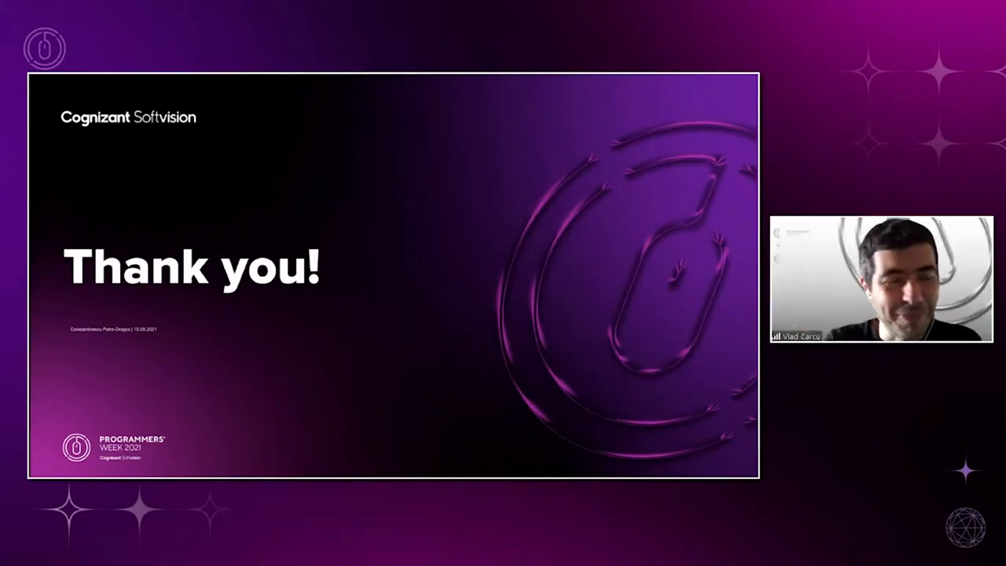
mouse_move(445, 389)
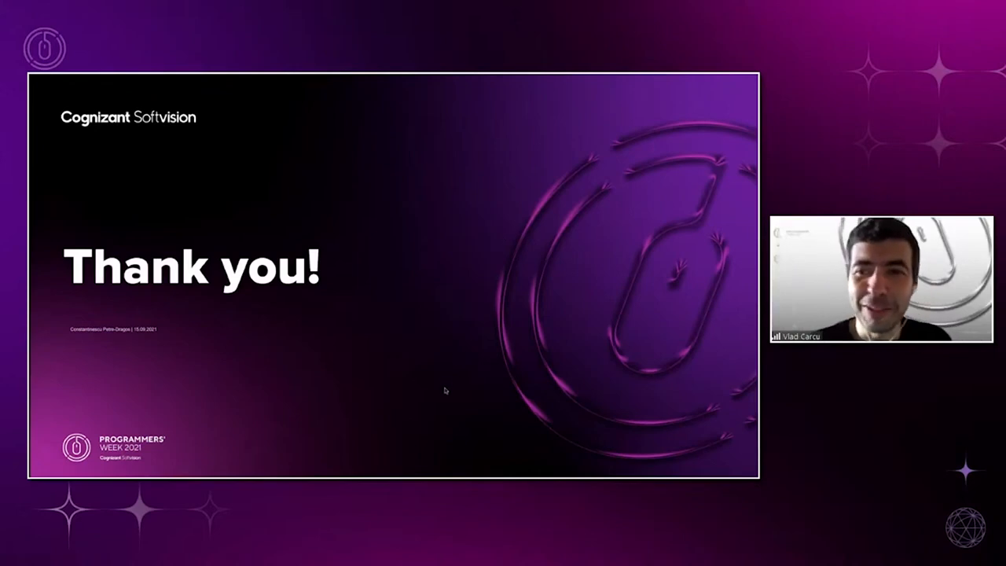